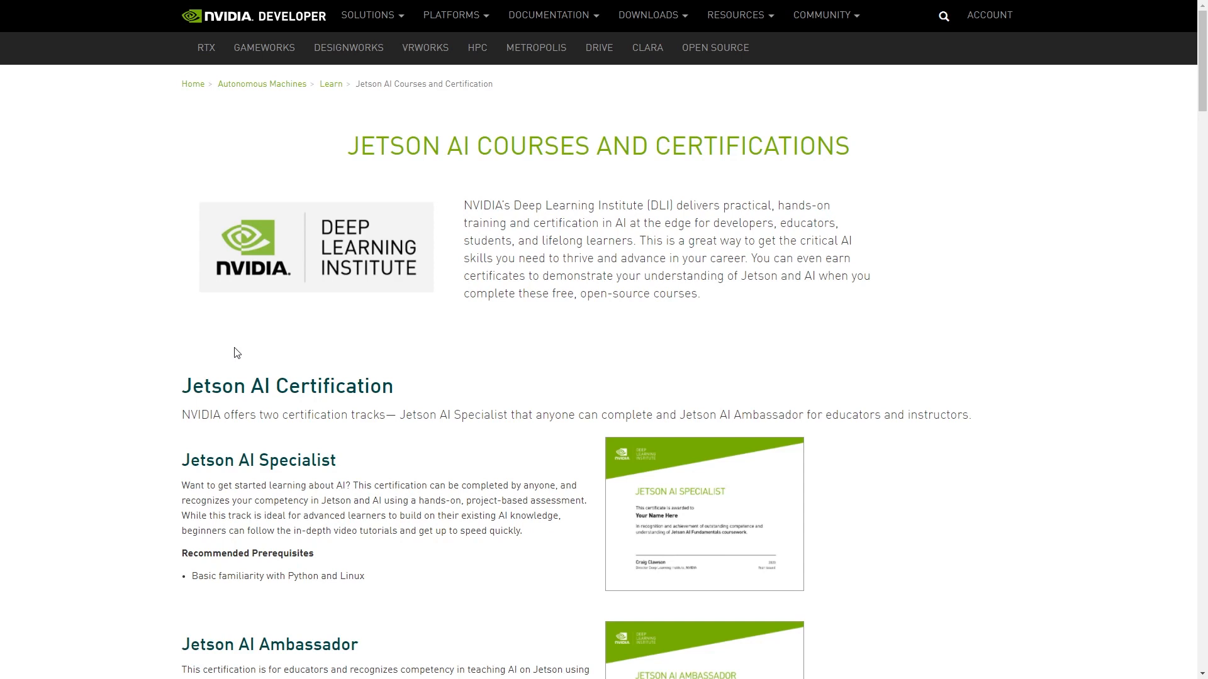
mouse_move(327, 237)
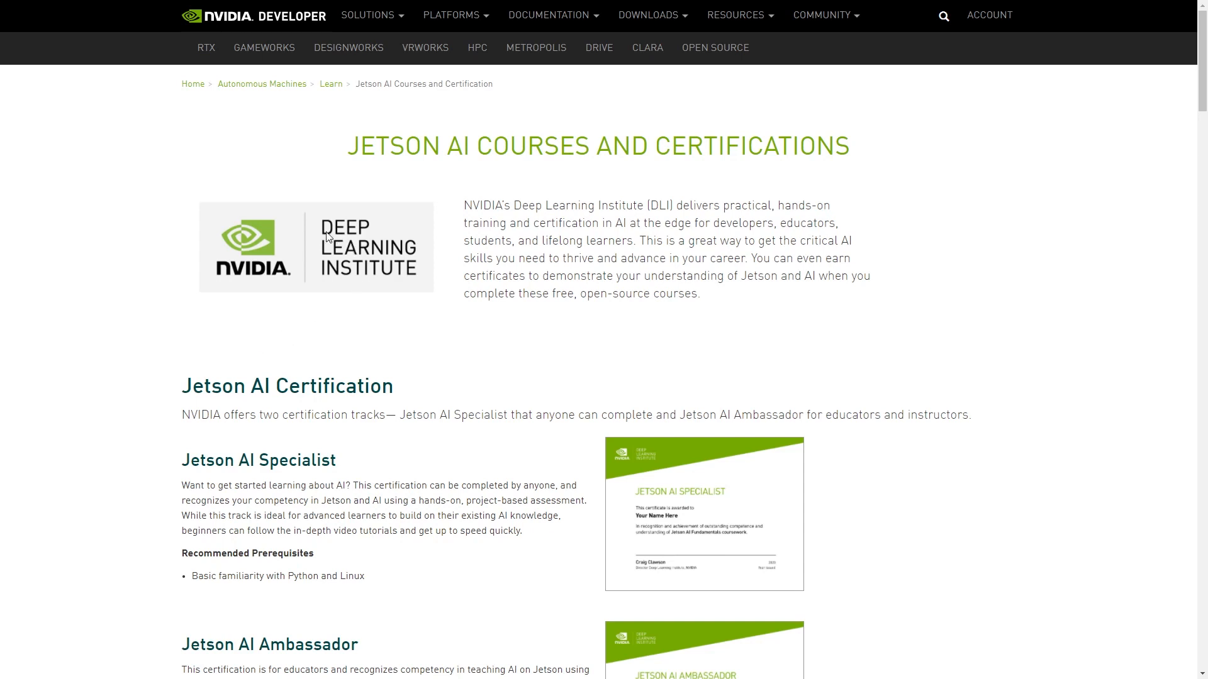
mouse_move(449, 291)
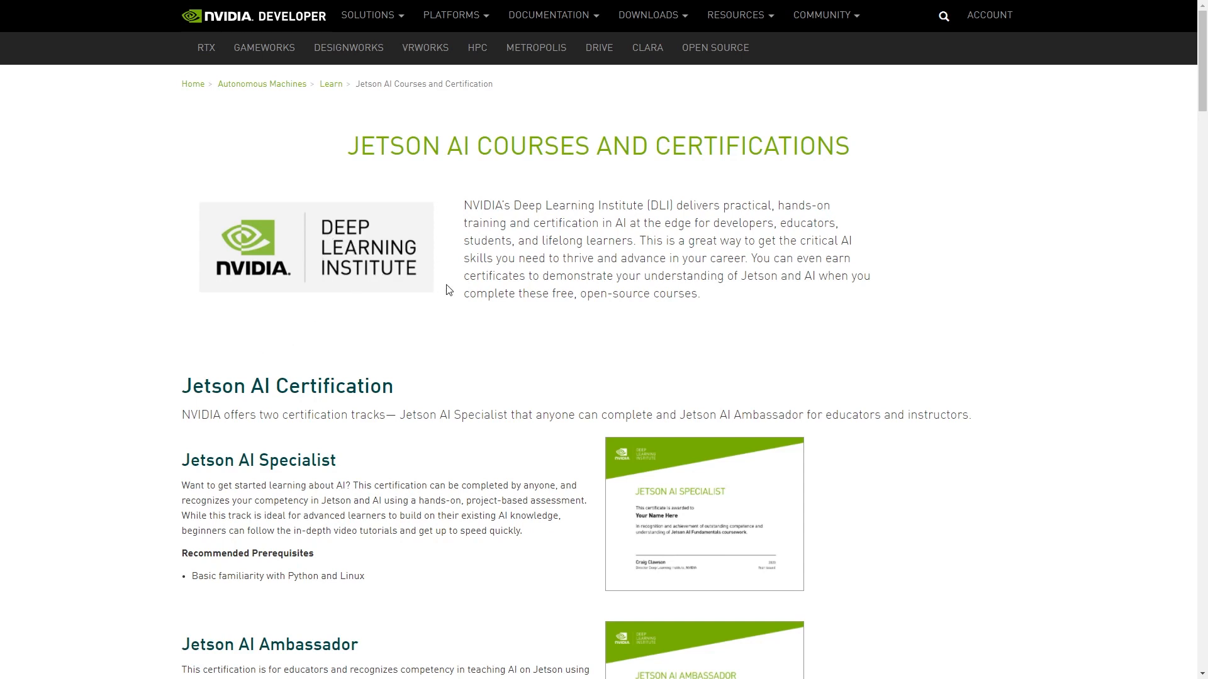
mouse_move(452, 282)
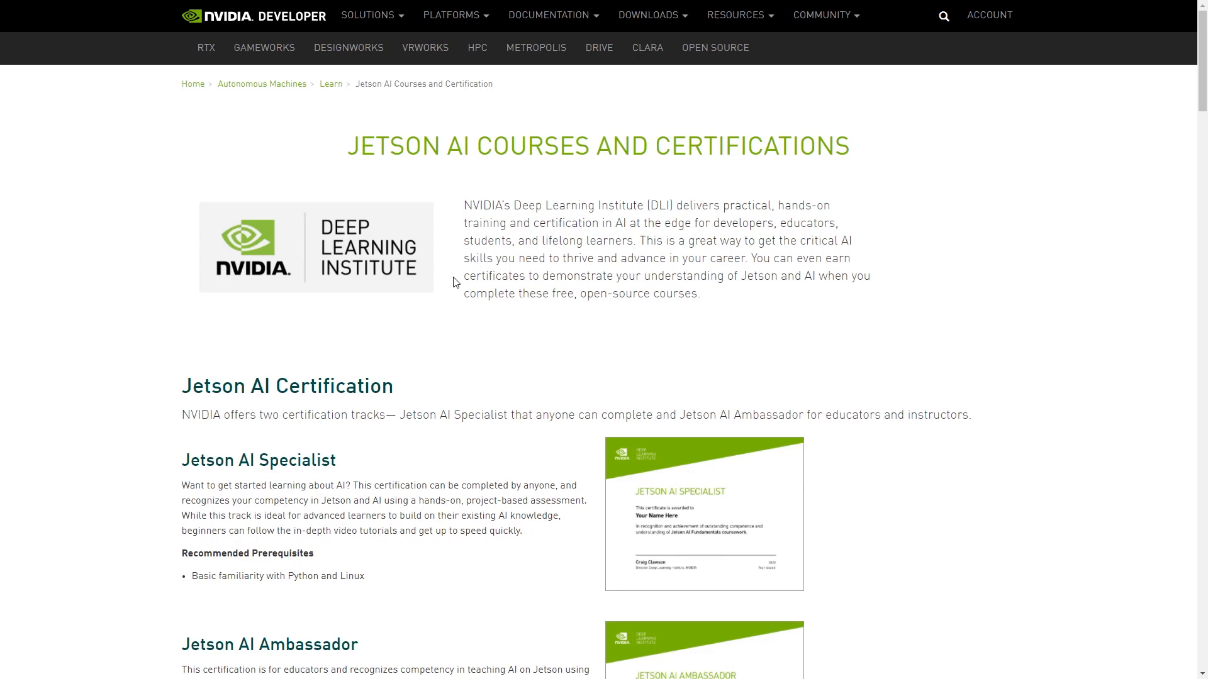
- Scroll past the course outline and episodes to the project-based assessment criteria and submission options
scroll(down, 3)
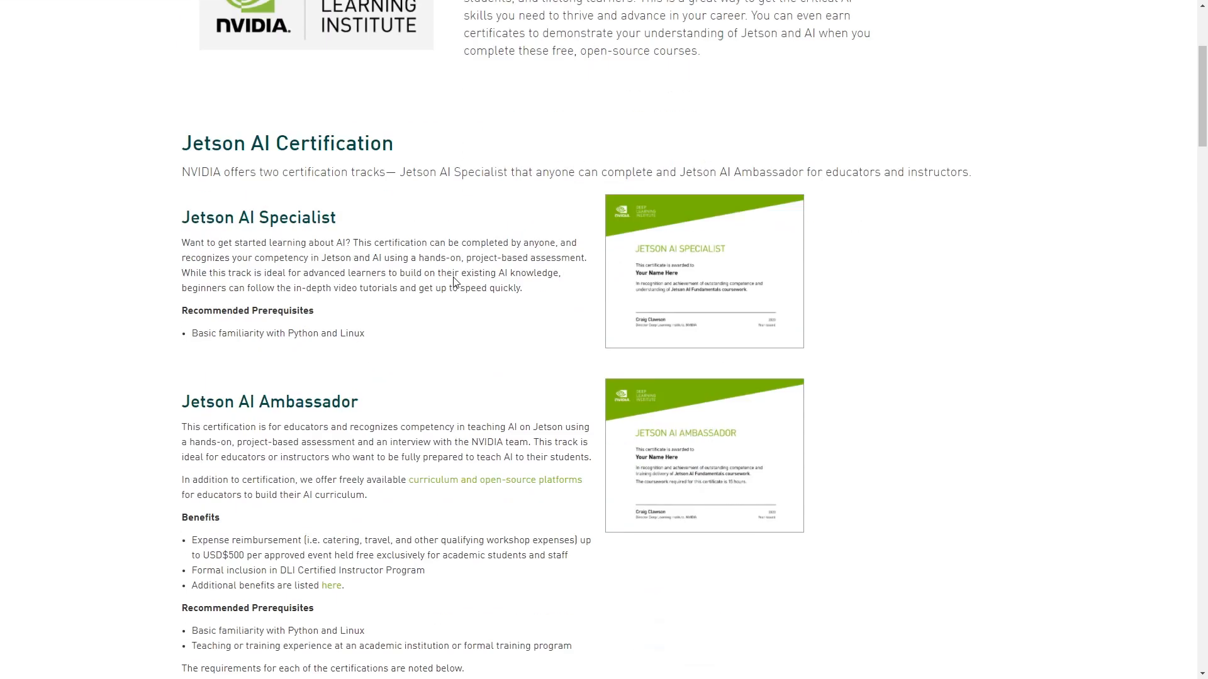
scroll(down, 3)
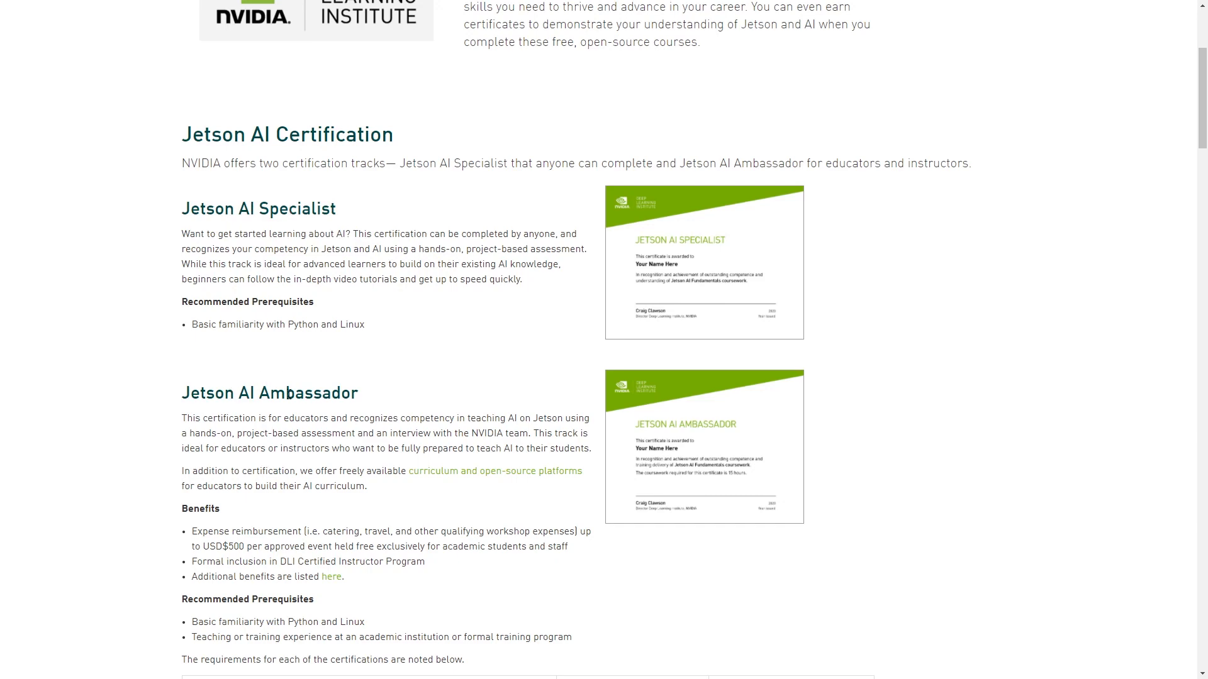
scroll(down, 3)
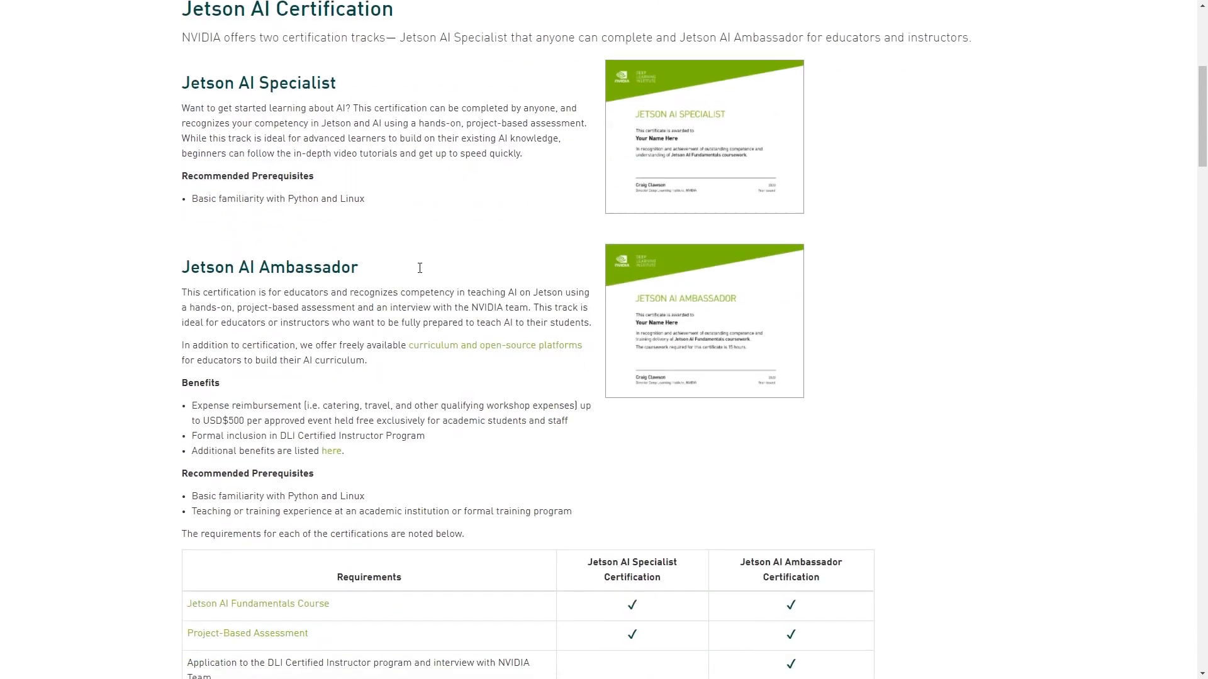
scroll(down, 3)
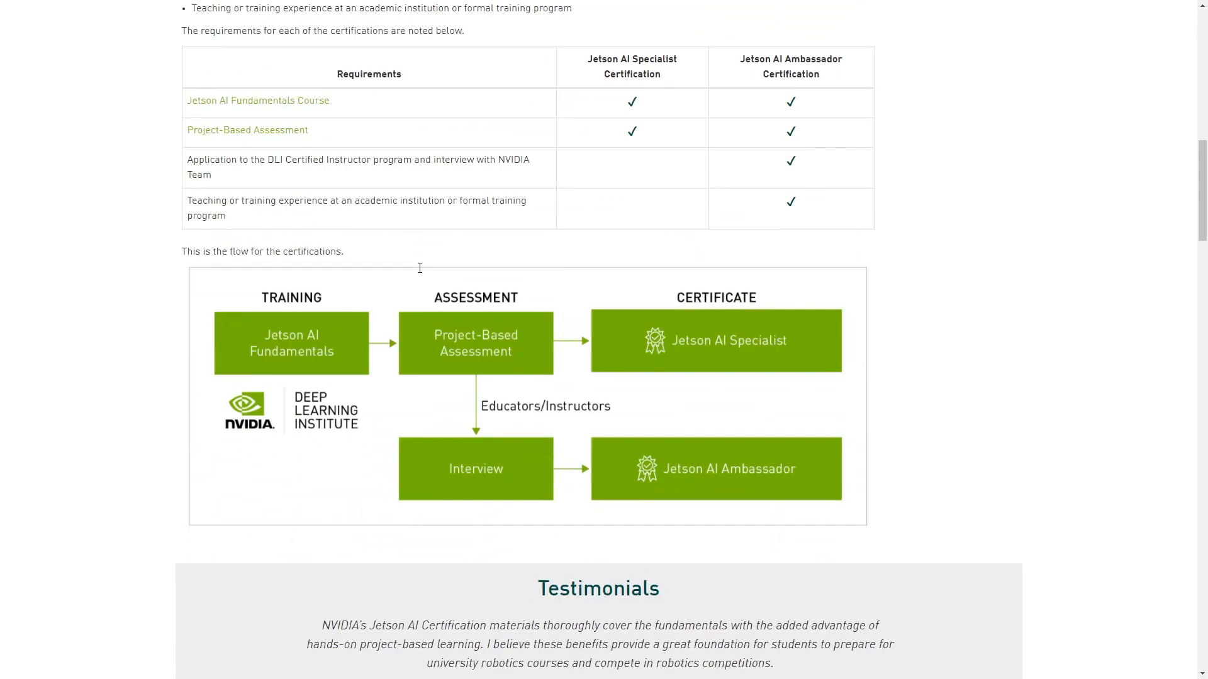
scroll(down, 3)
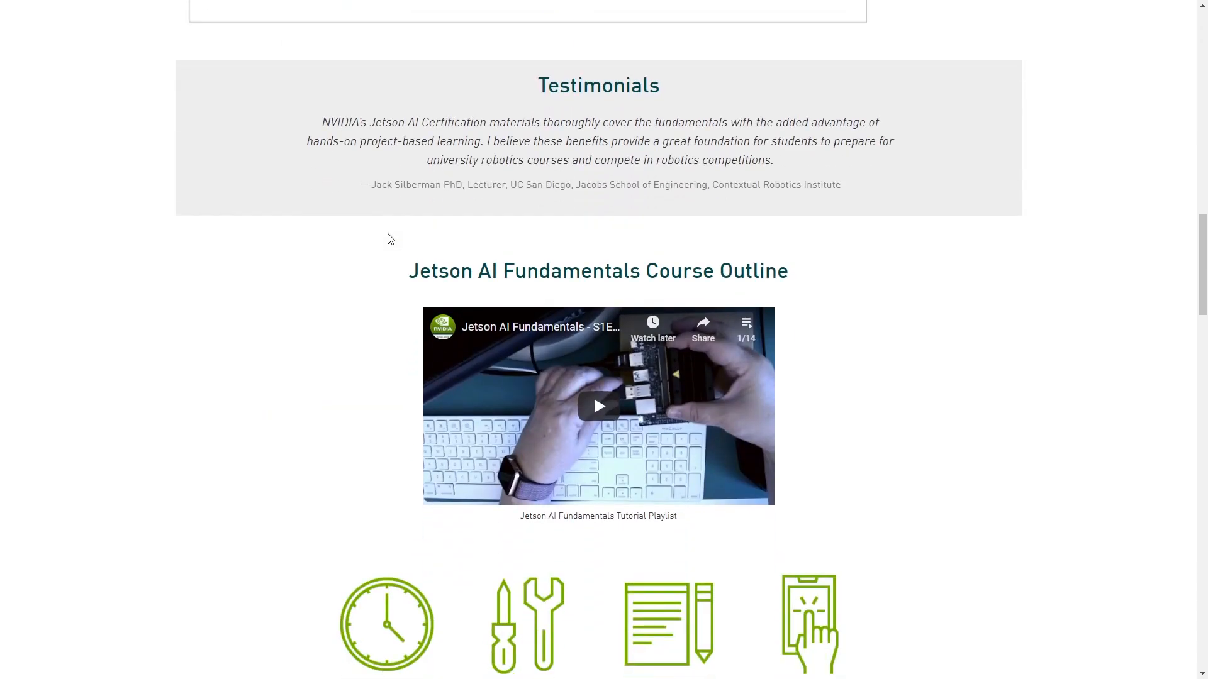
scroll(down, 3)
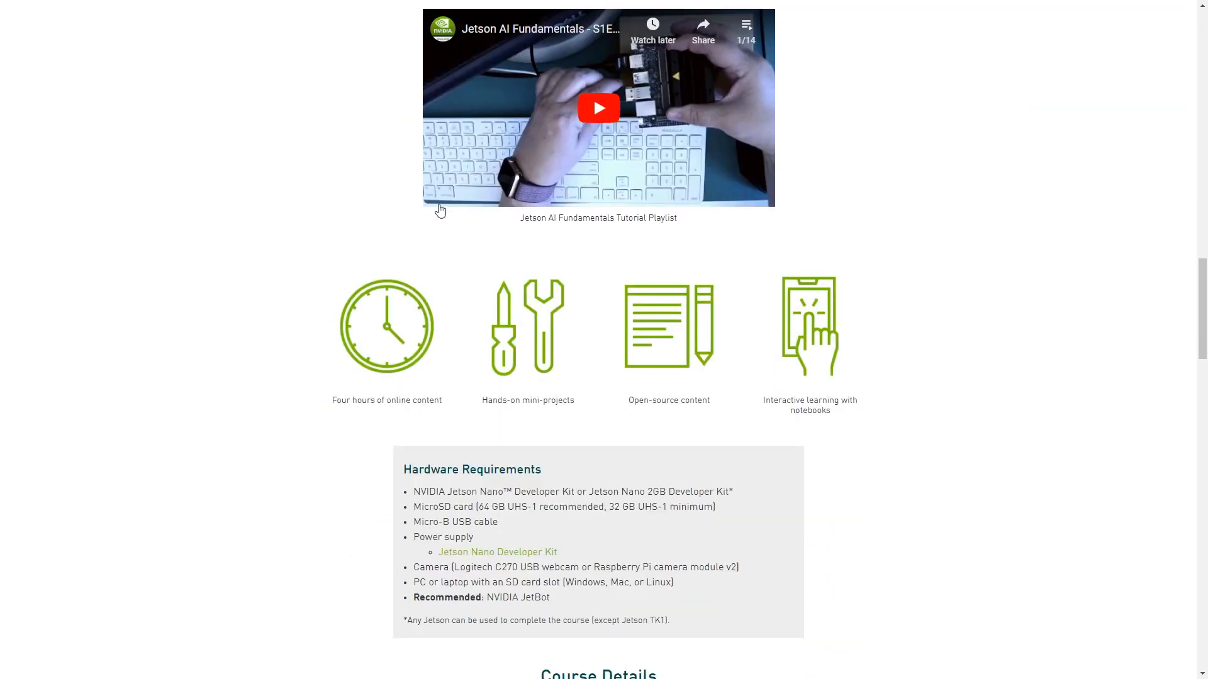
scroll(down, 3)
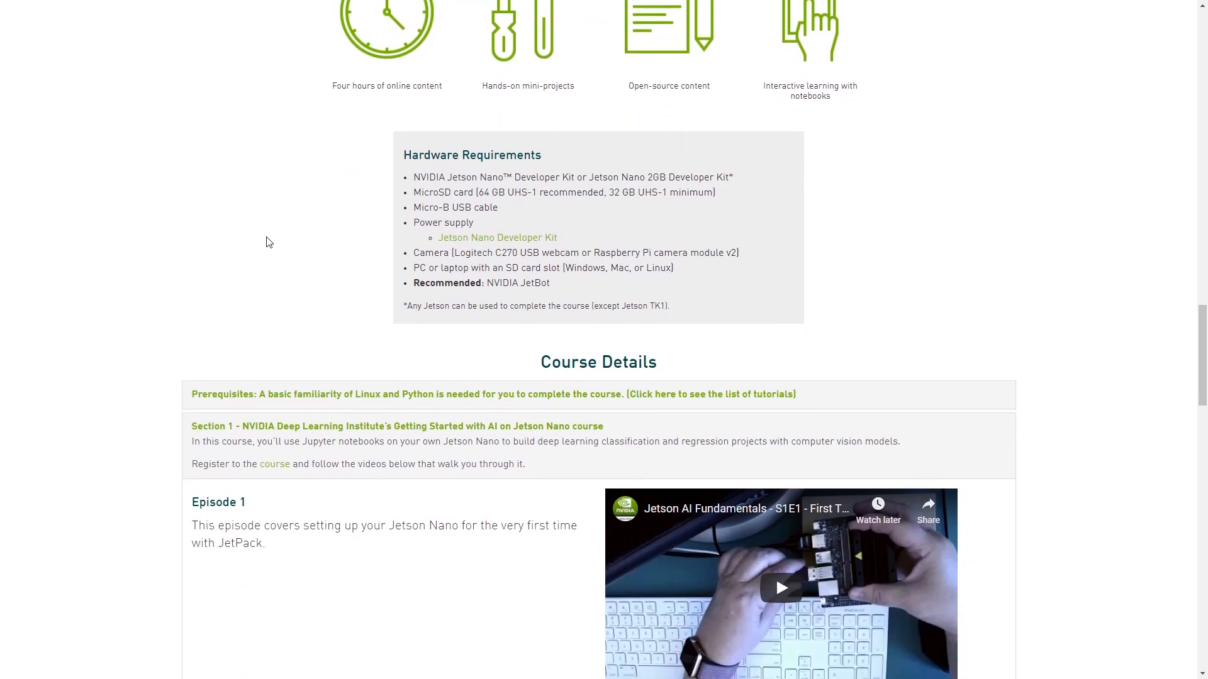
scroll(down, 3)
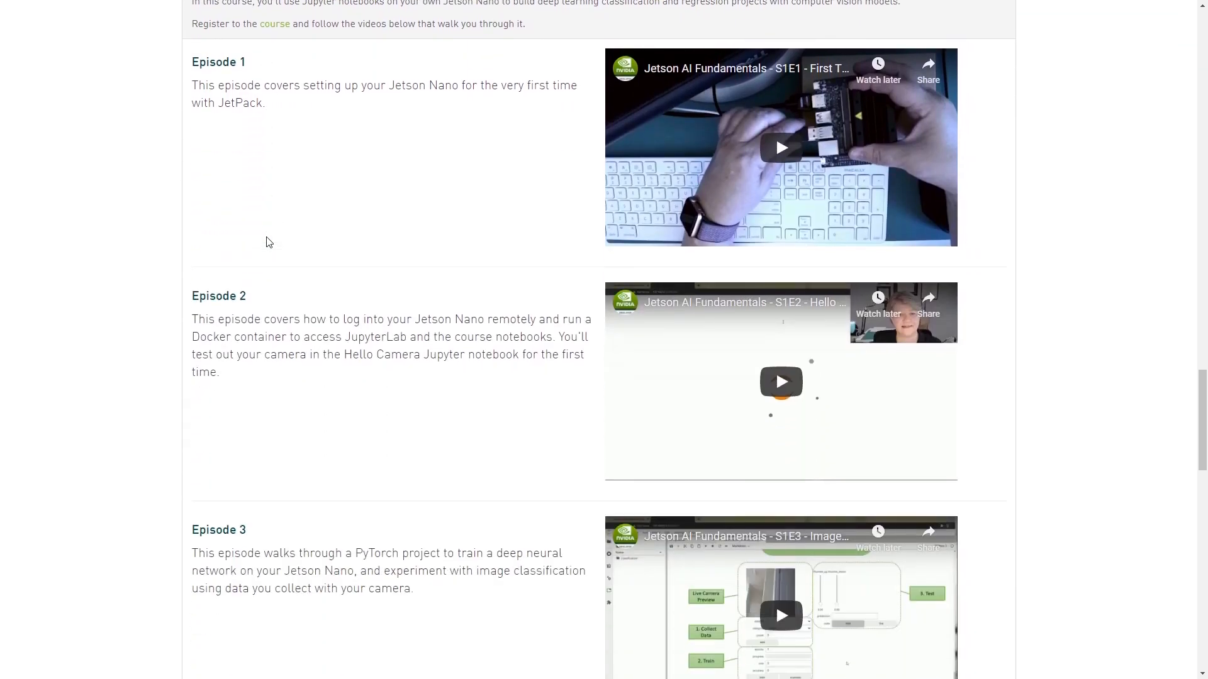
scroll(down, 3)
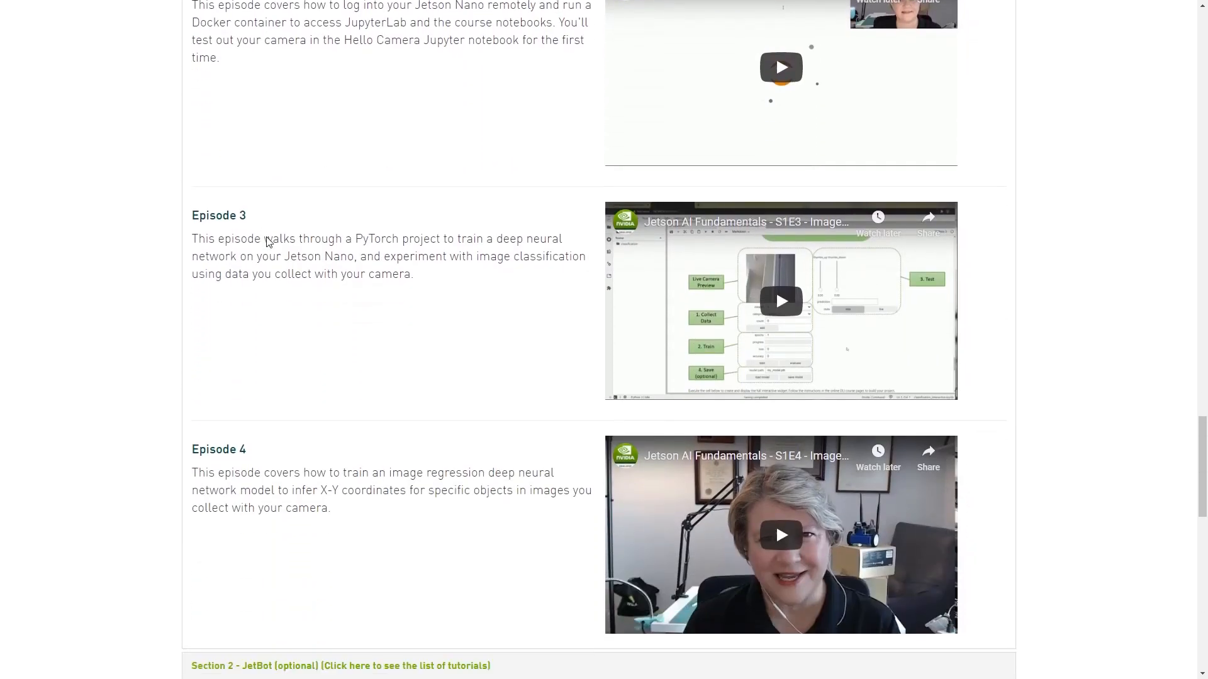
scroll(down, 3)
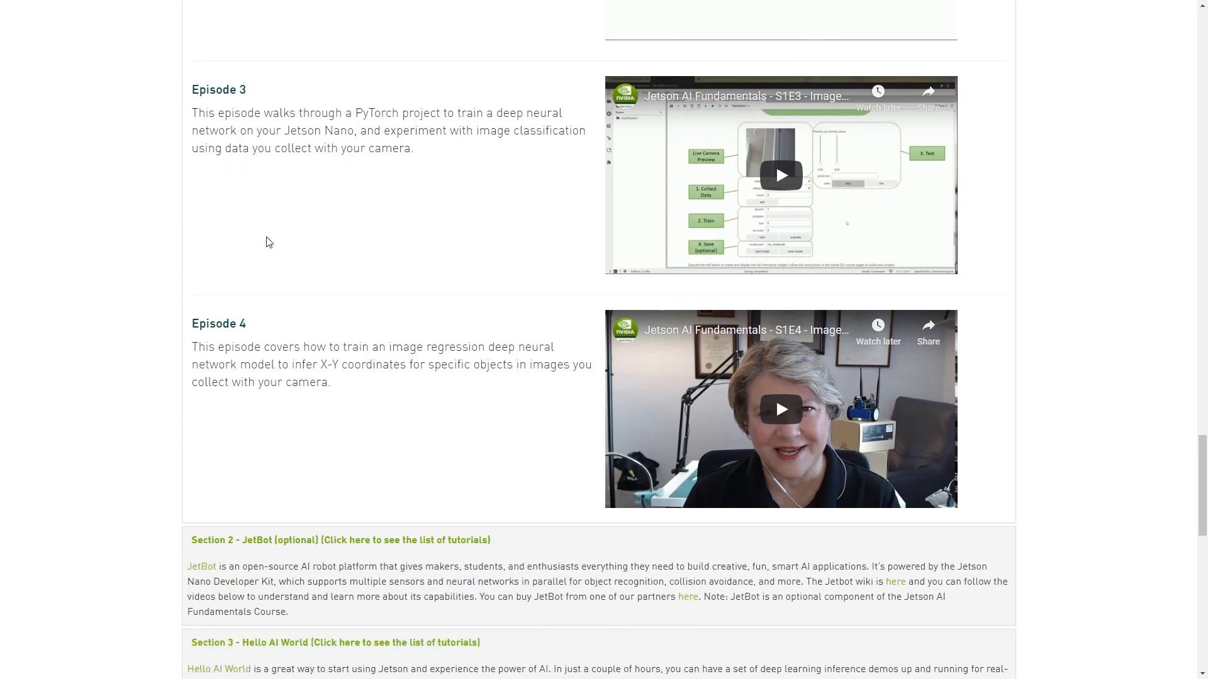
scroll(down, 3)
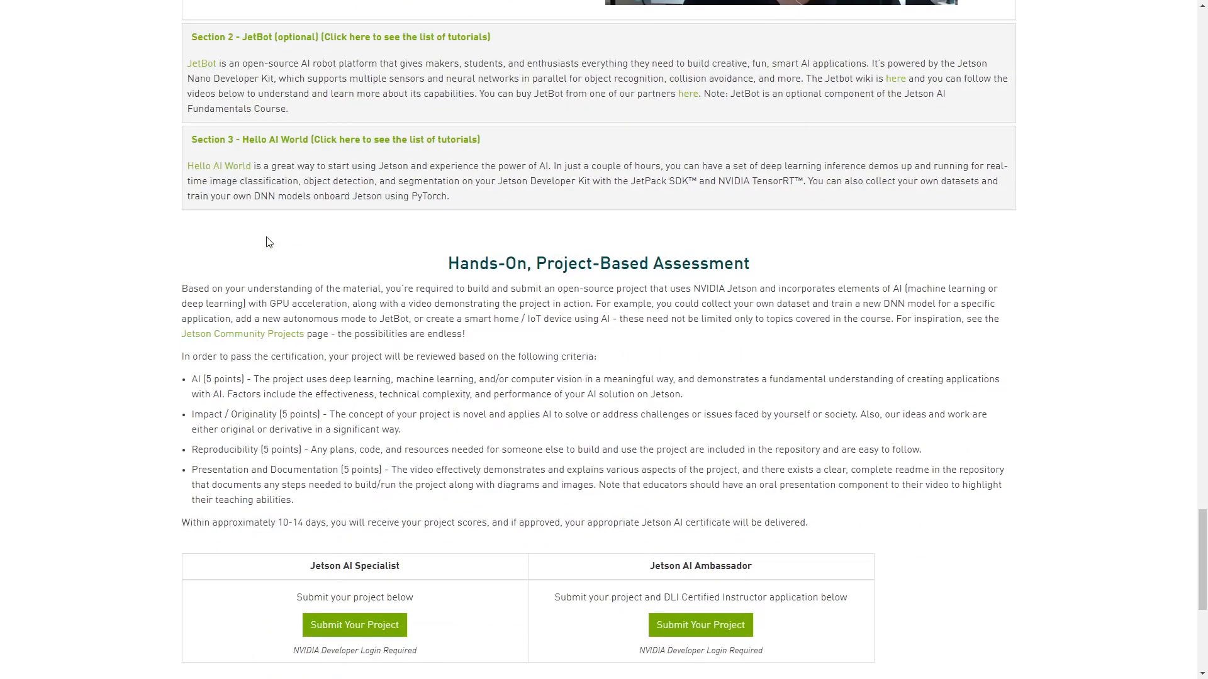
scroll(down, 3)
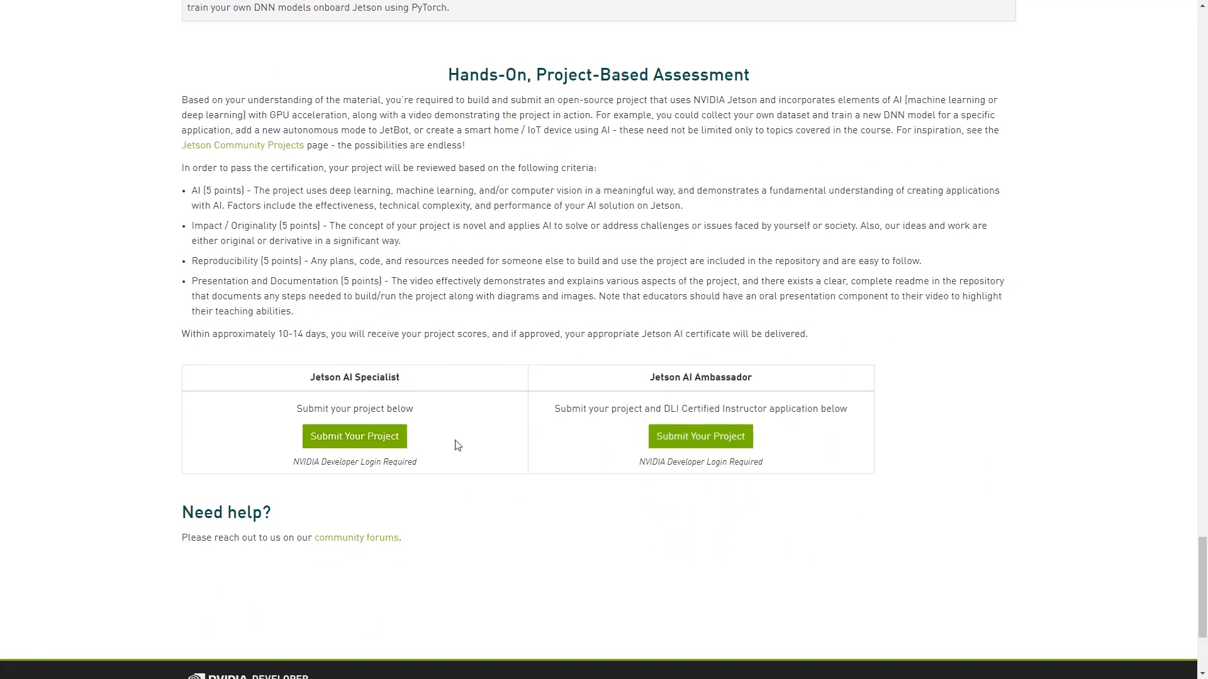
mouse_move(515, 427)
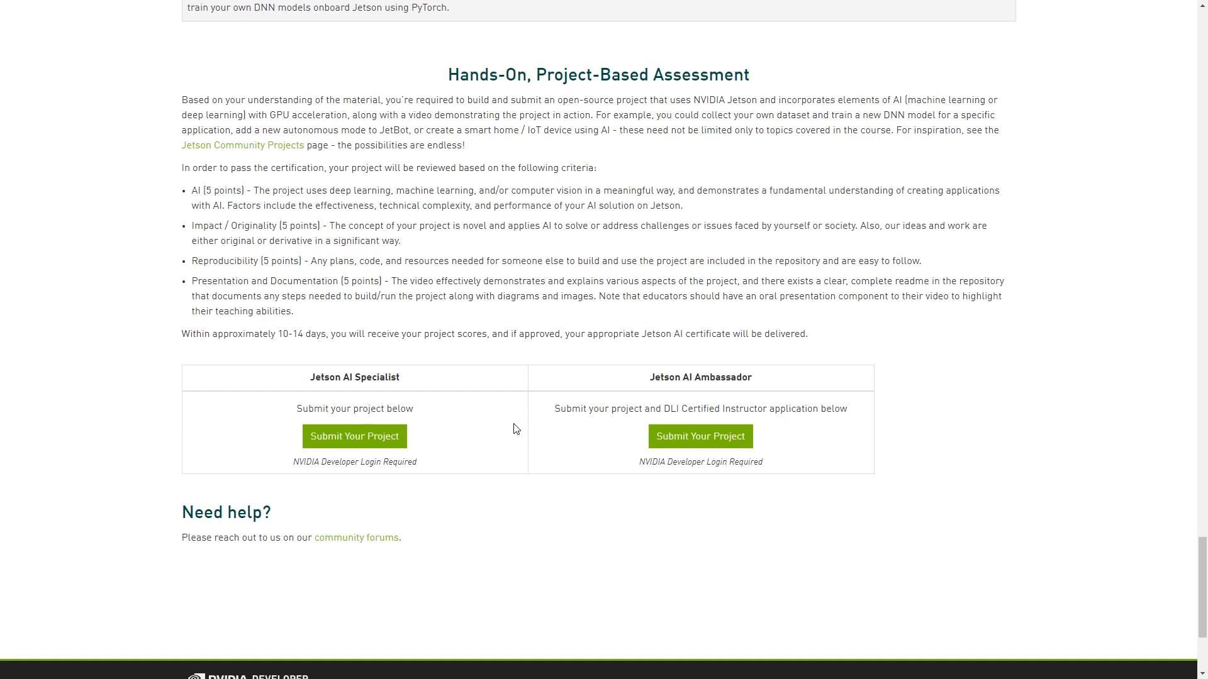
mouse_move(287, 335)
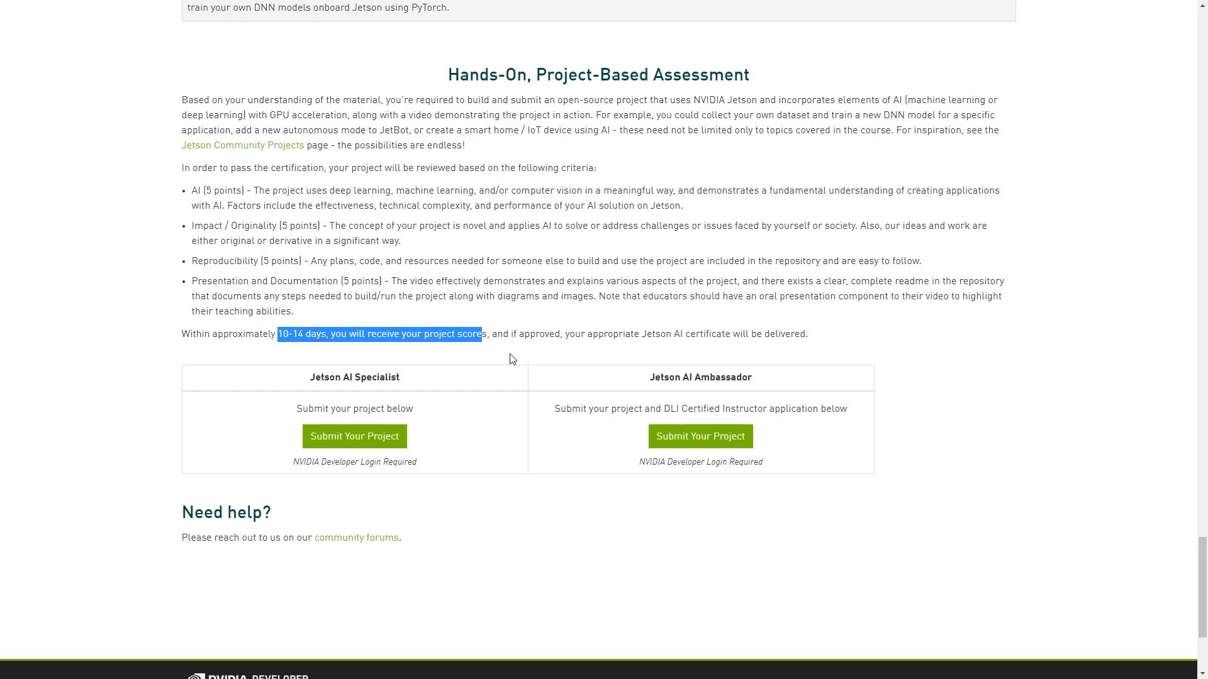
scroll(up, 3)
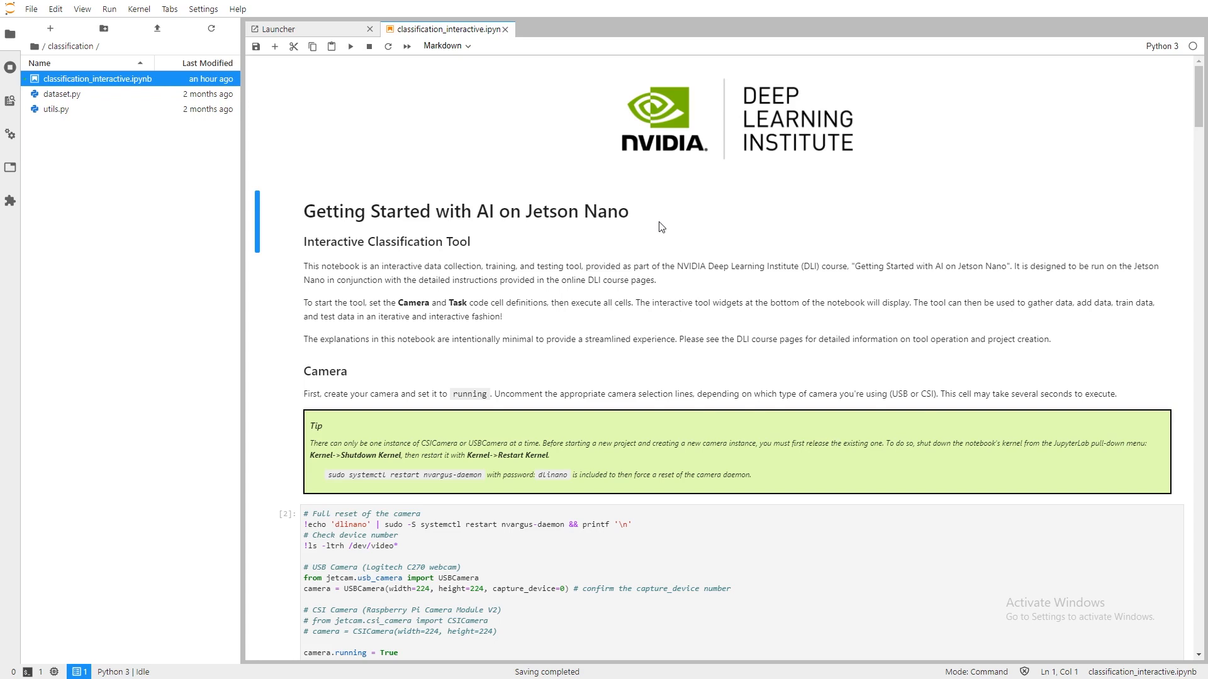
mouse_move(585, 214)
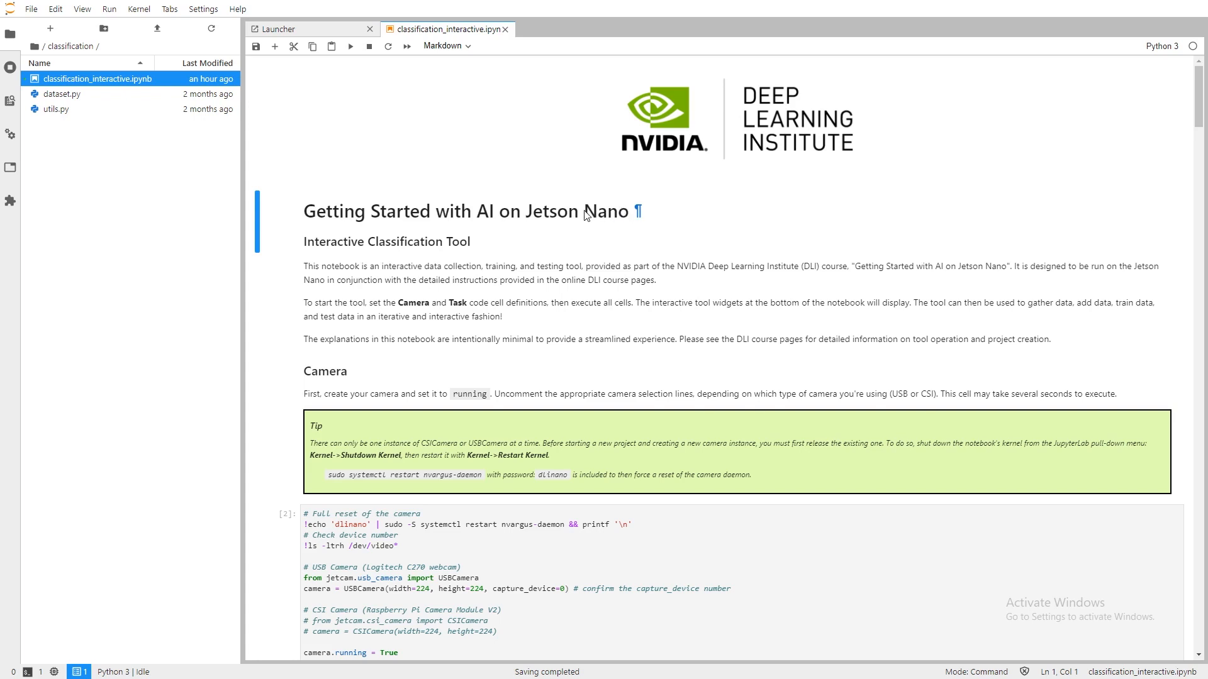
mouse_move(366, 71)
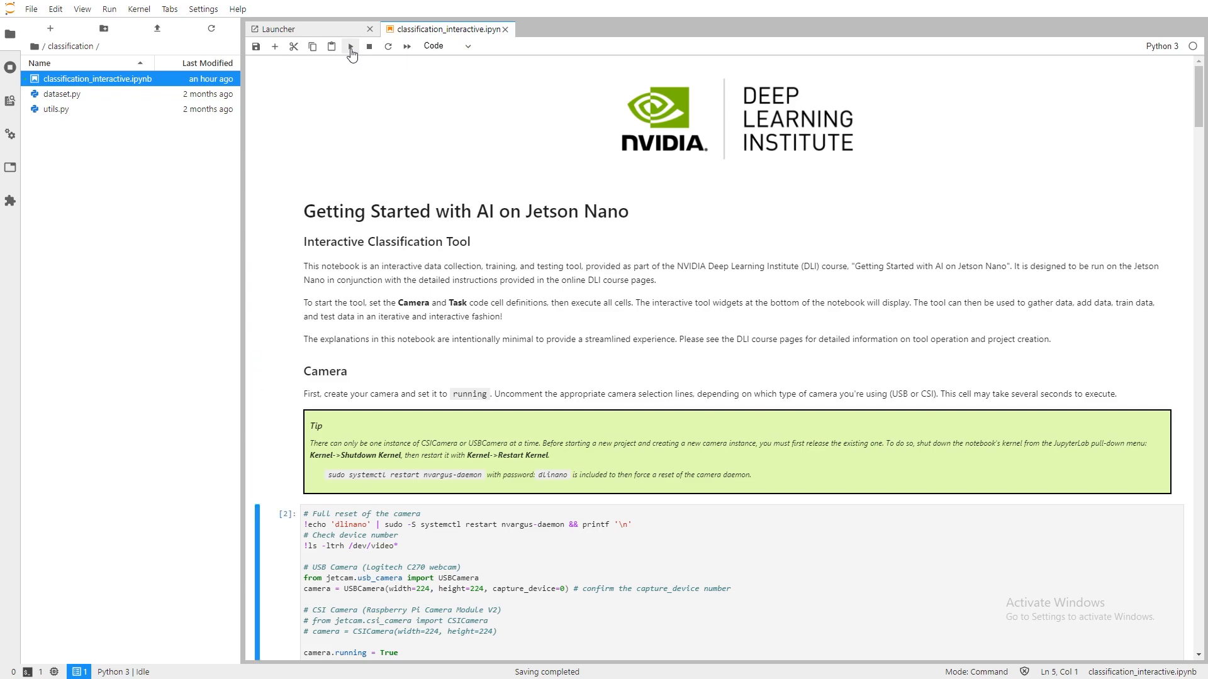
- Run the camera setup cell and the task cell defining thumbs_up and thumbs_down categories
click(350, 46)
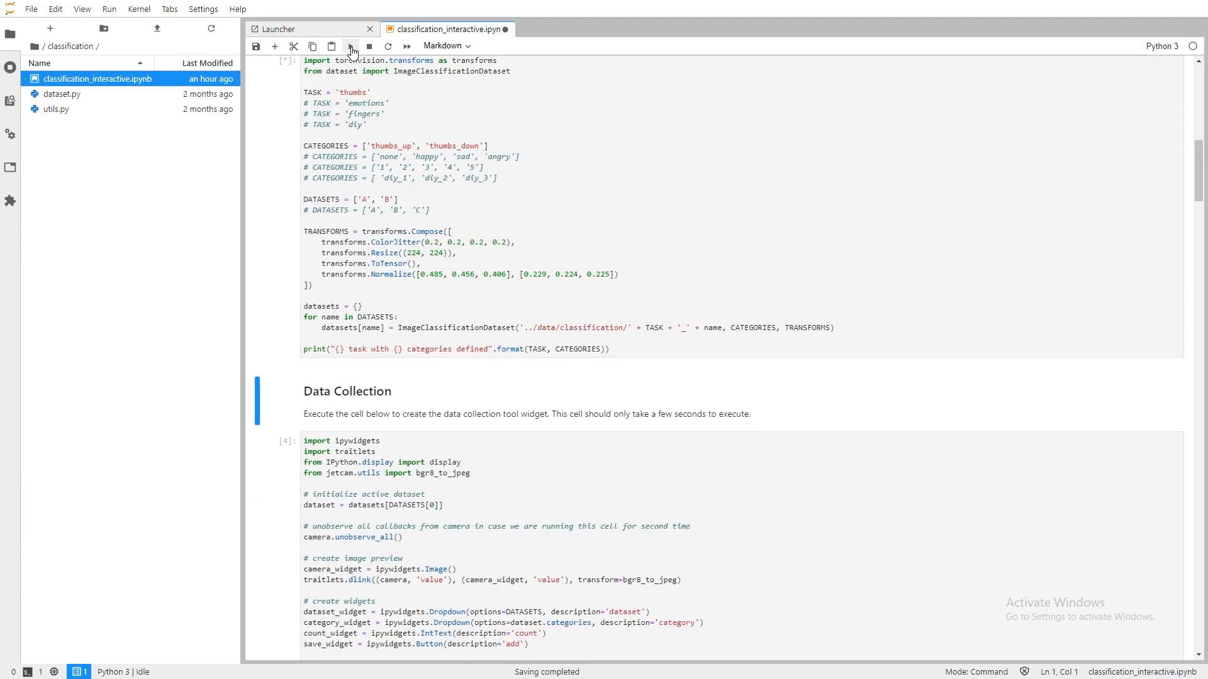
click(351, 47)
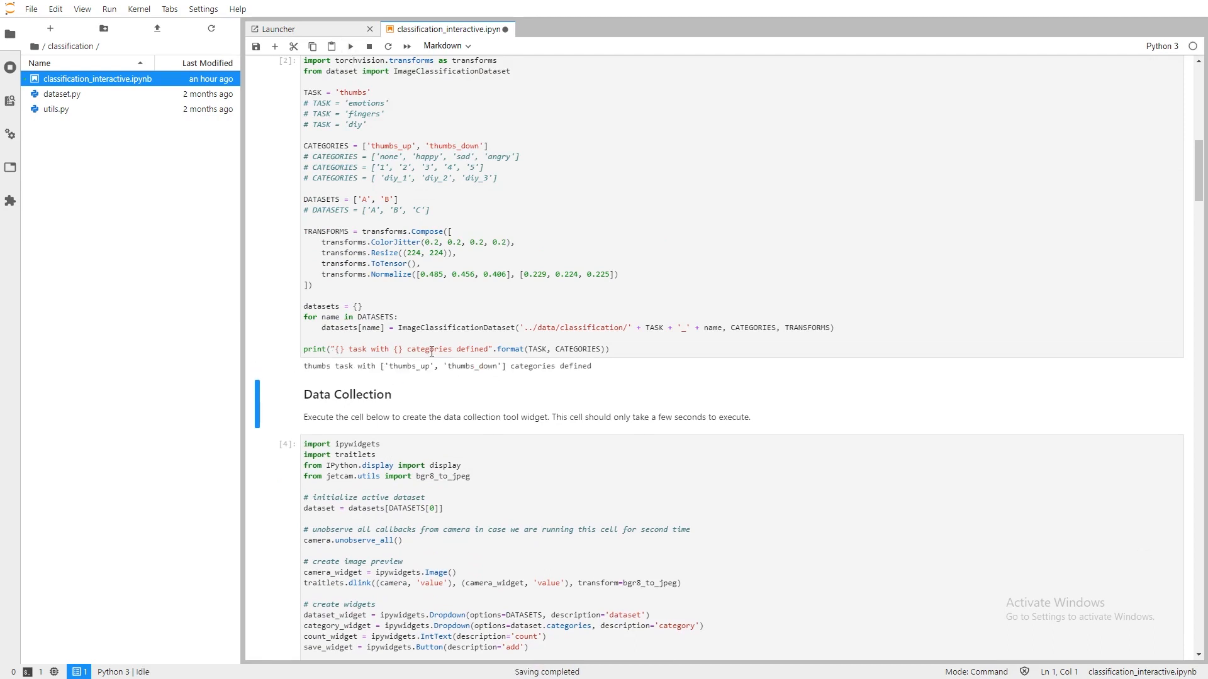
mouse_move(423, 5)
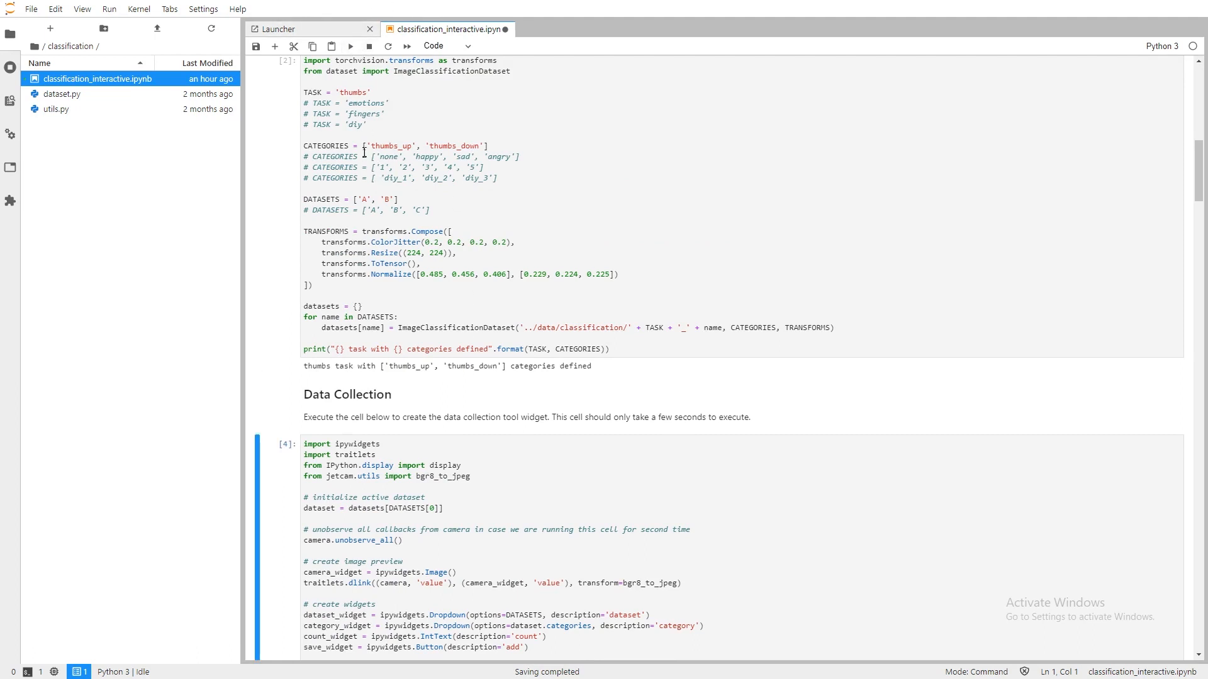
- Run the data collection, model definition and live execution cells to create their widgets
click(454, 146)
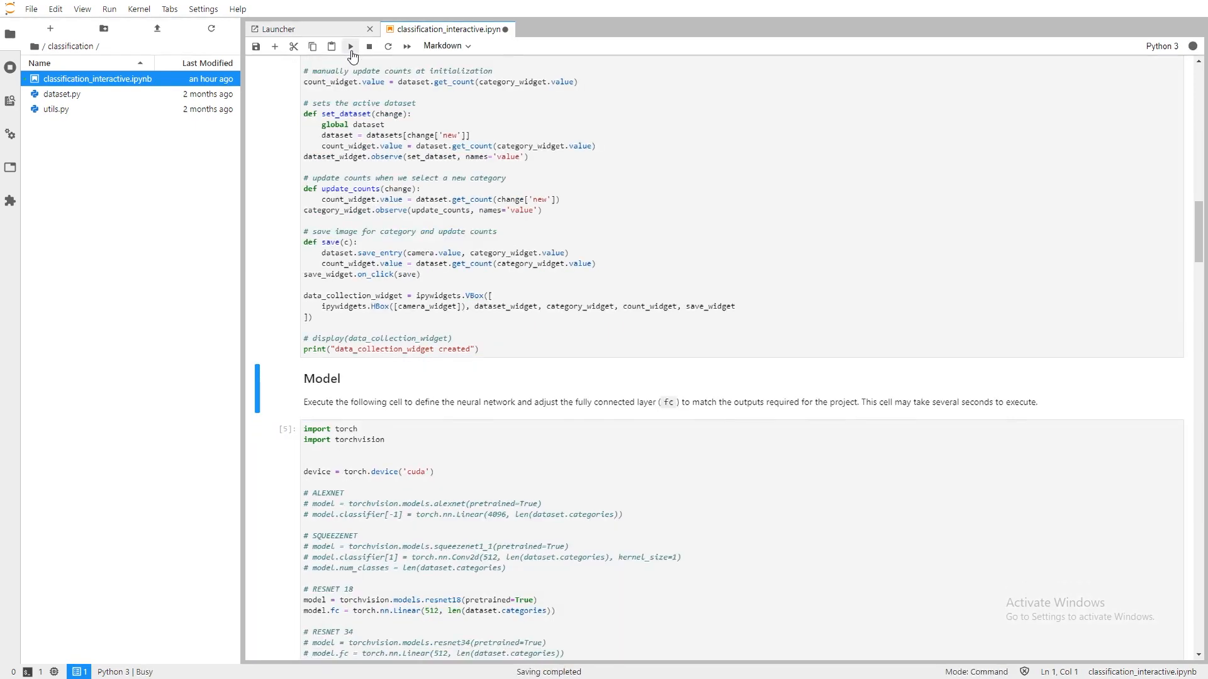
click(351, 47)
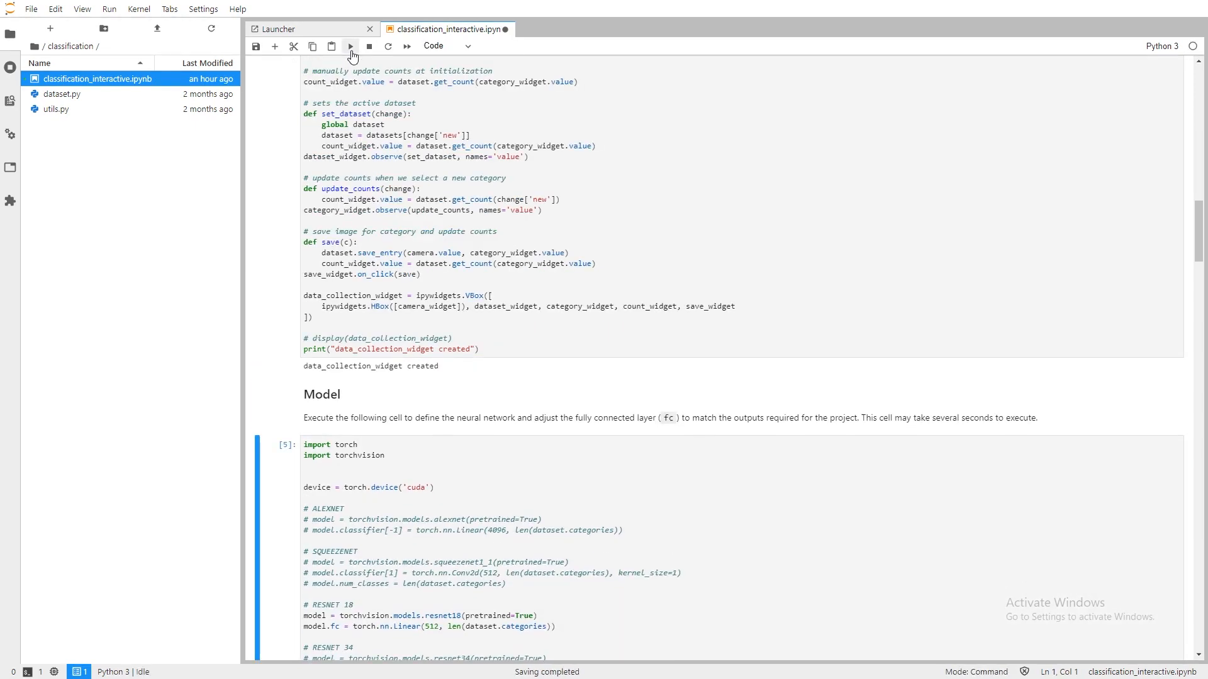
click(351, 46)
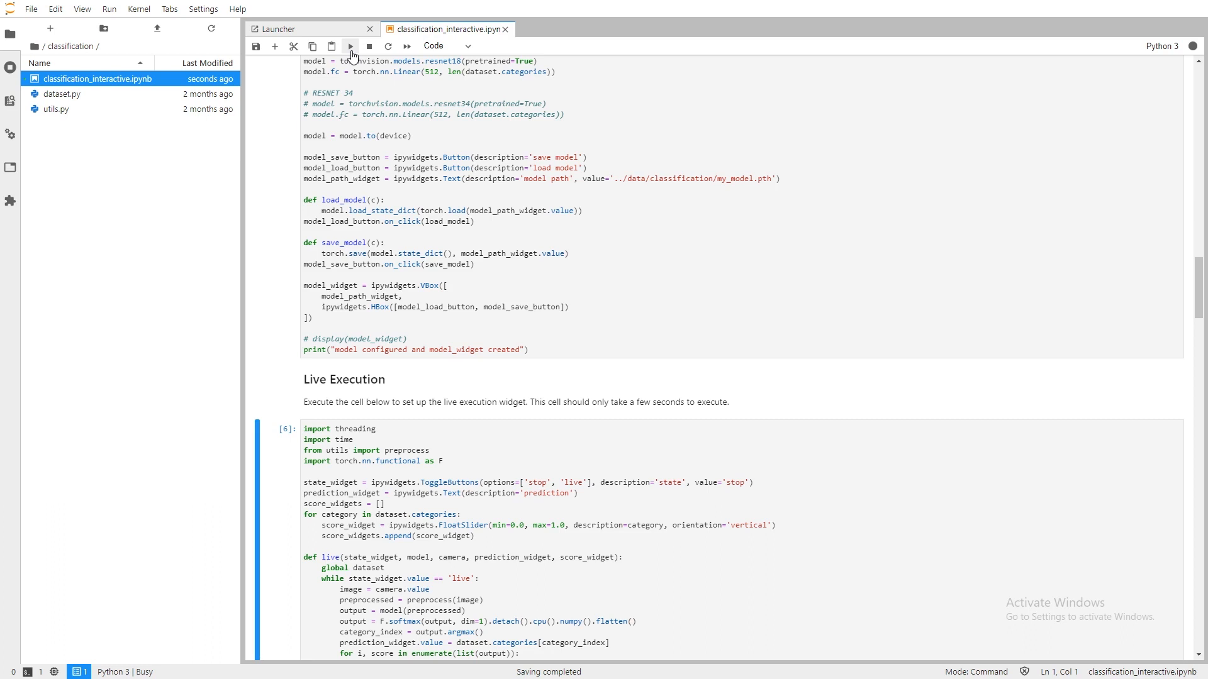
click(351, 46)
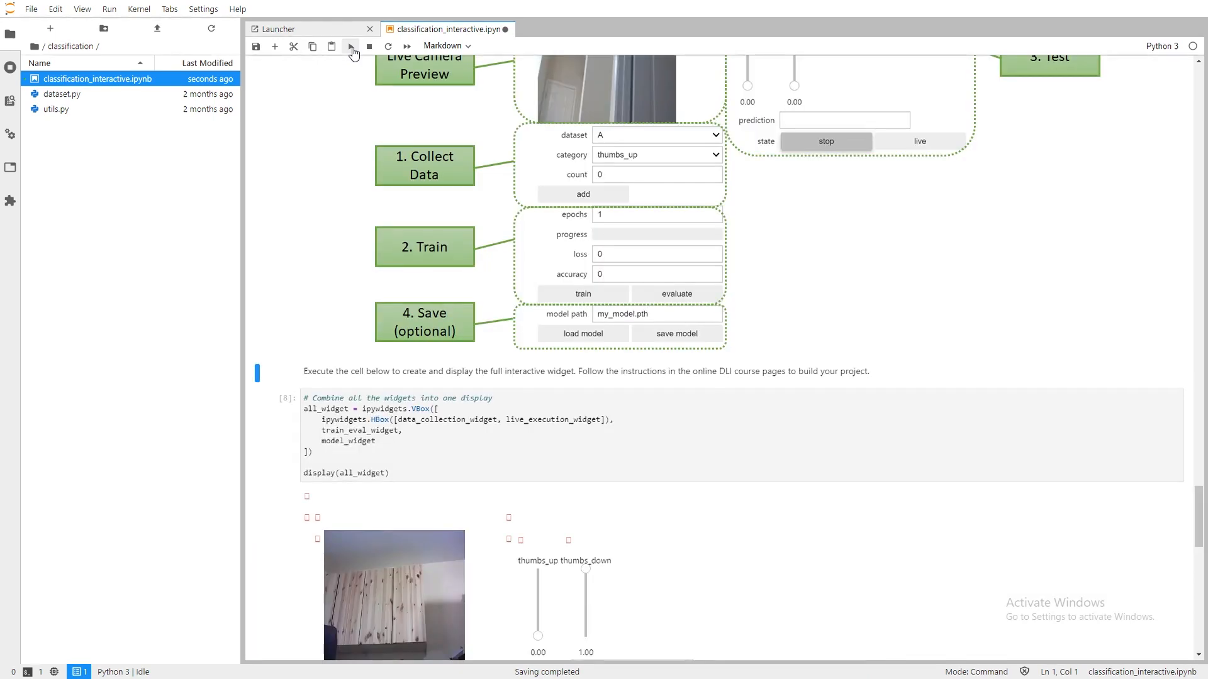
- Run the final cell displaying all_widget with dataset A, thumbs_up category and zero counts
click(348, 47)
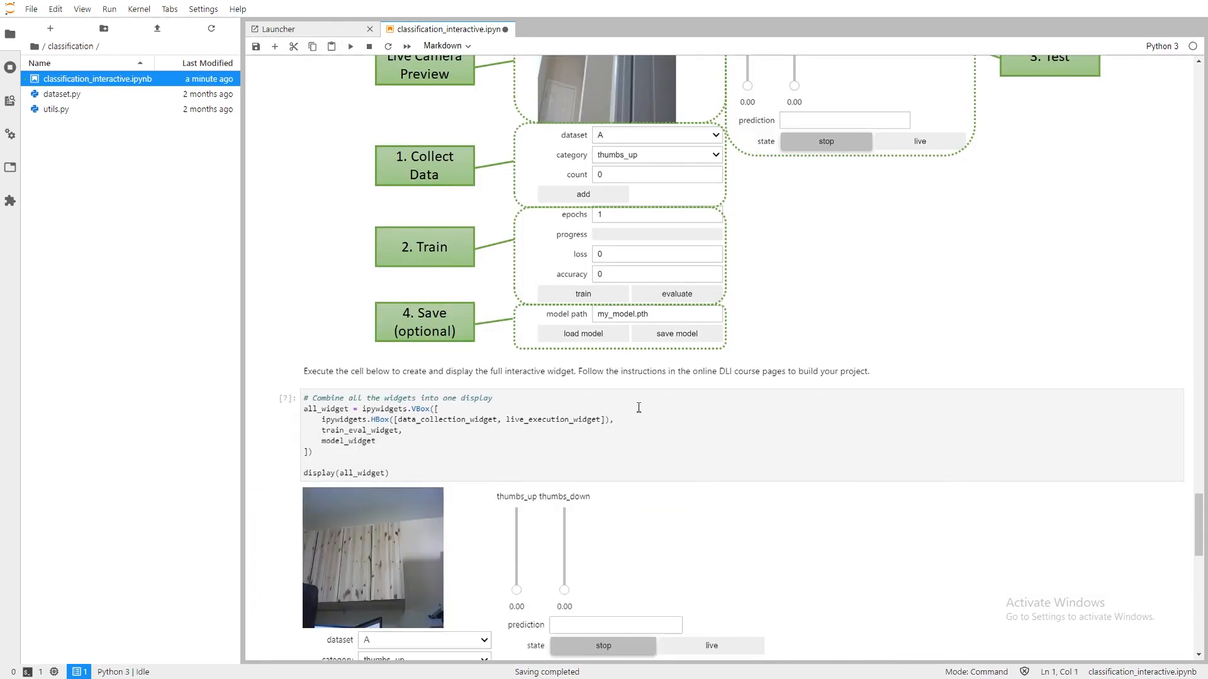
scroll(down, 3)
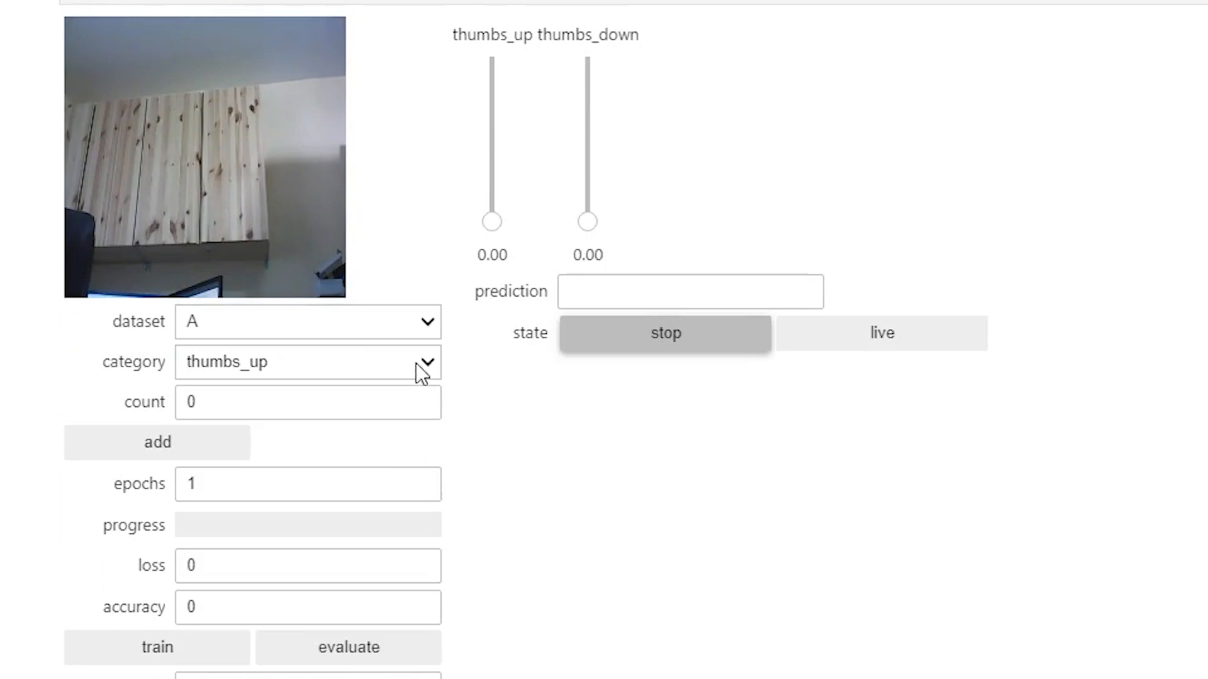
mouse_move(427, 370)
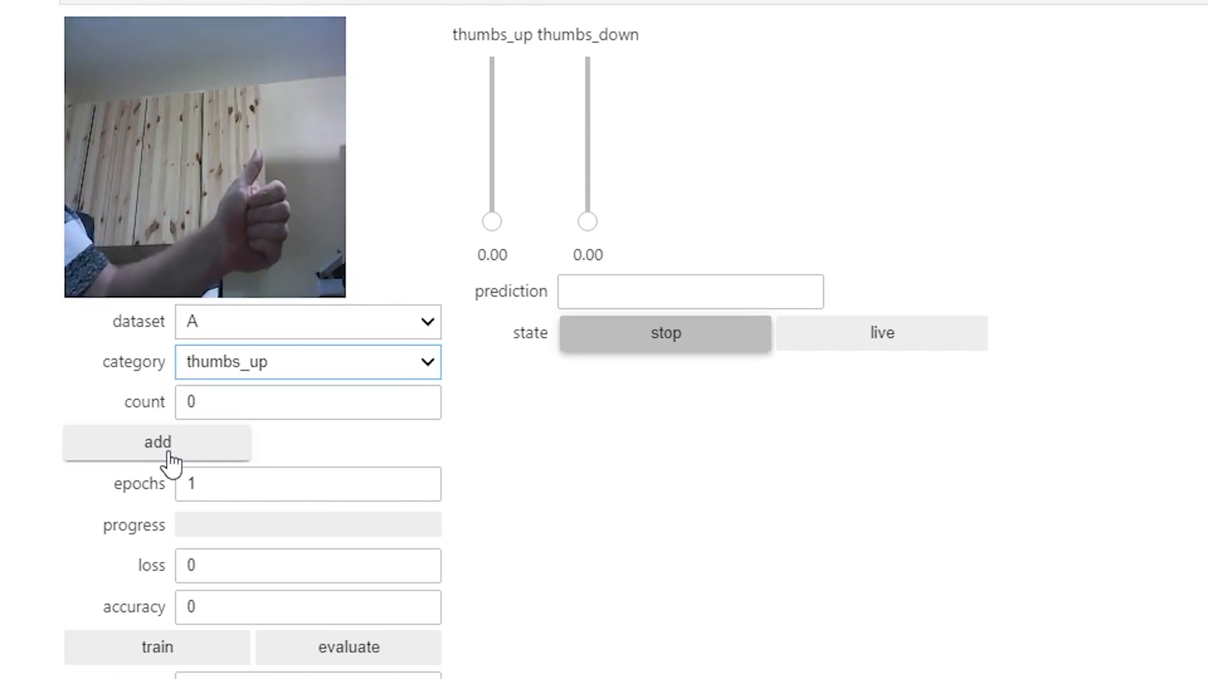
- Add thumbs_up webcam images to dataset A until the count reaches 31
click(156, 442)
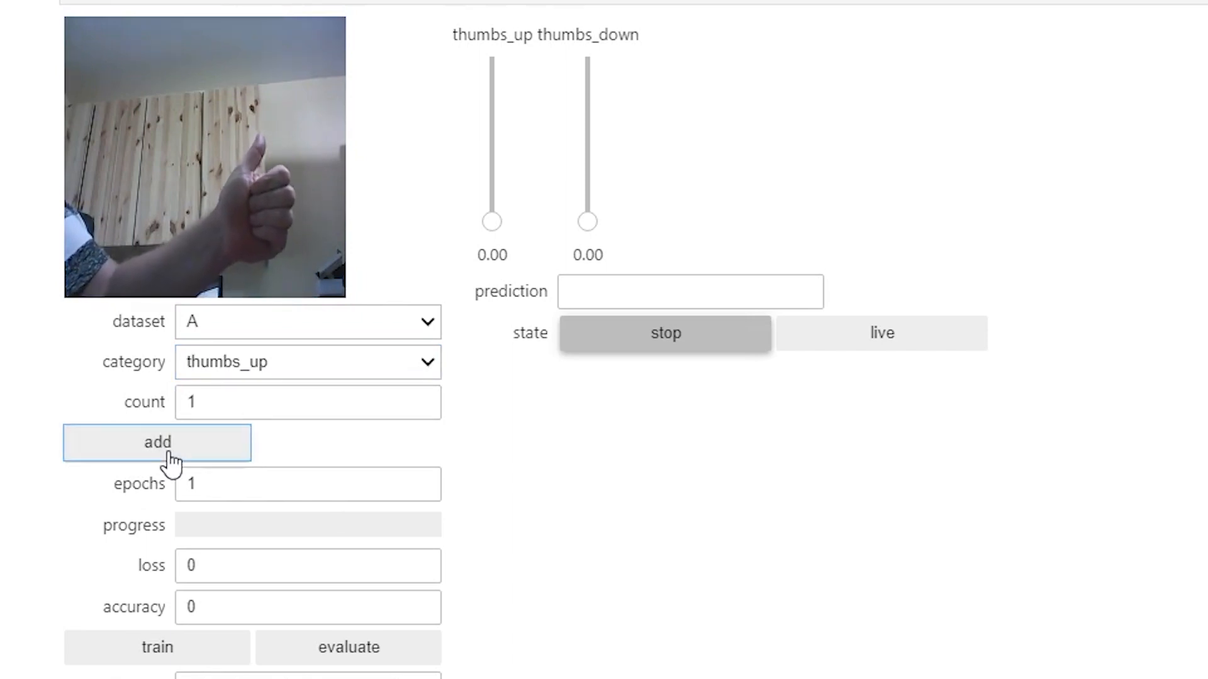
click(156, 441)
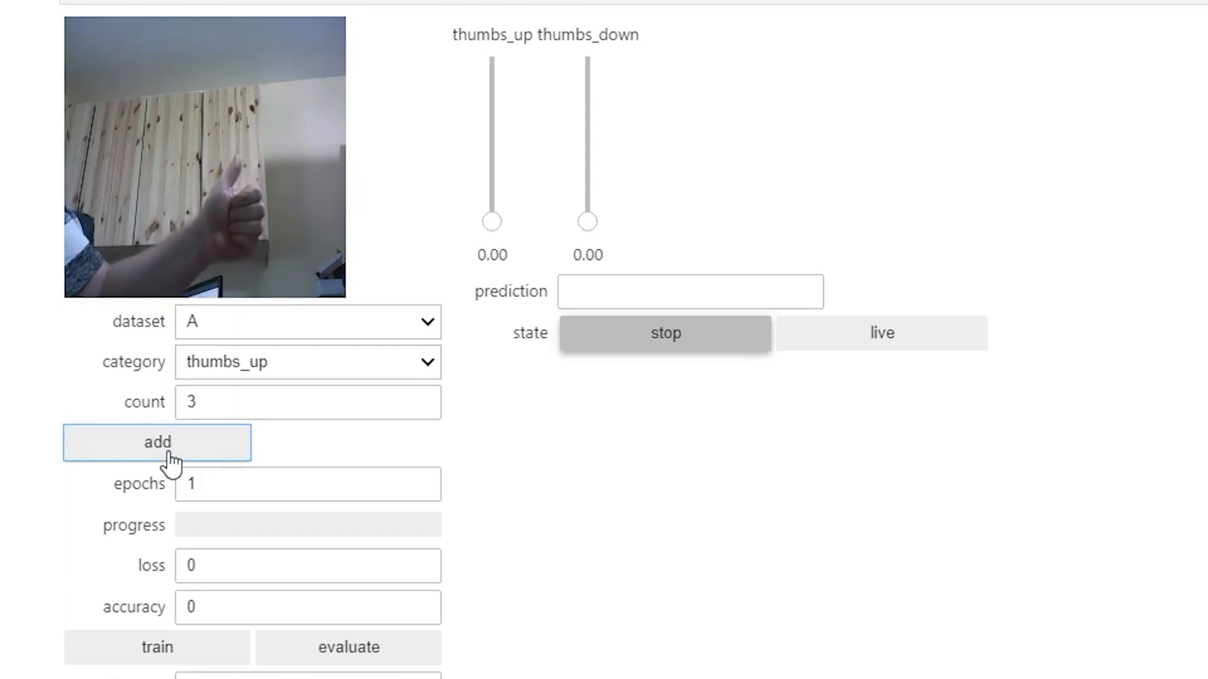
click(156, 442)
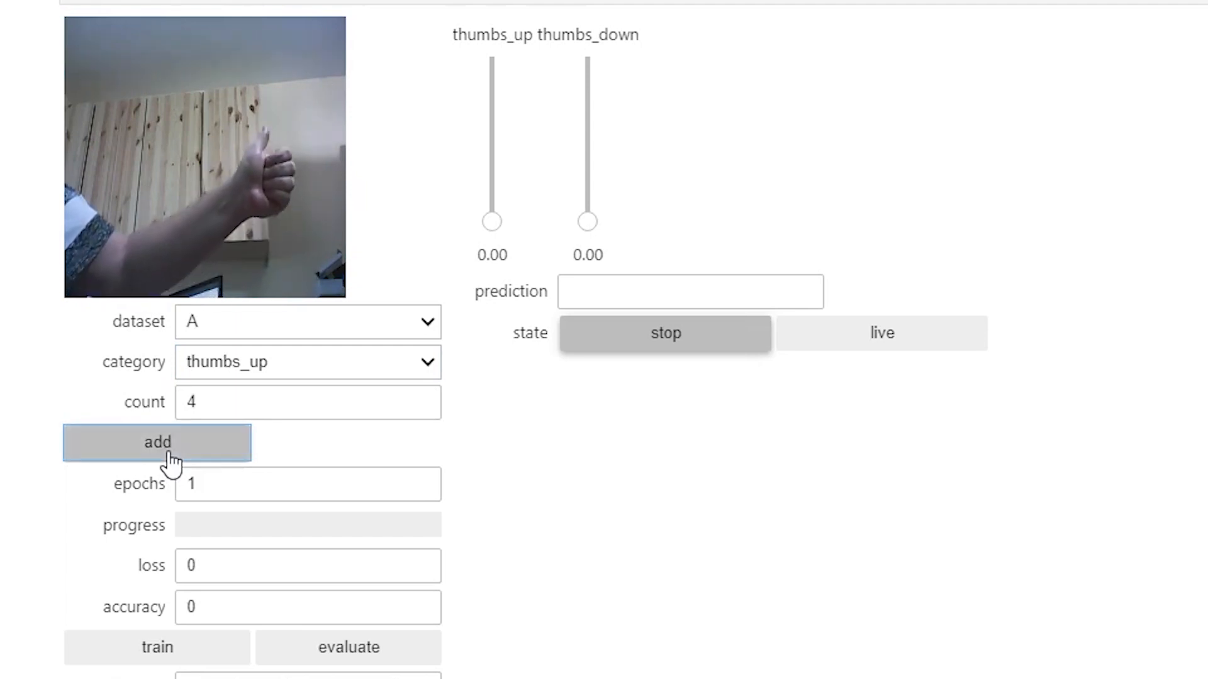
click(156, 441)
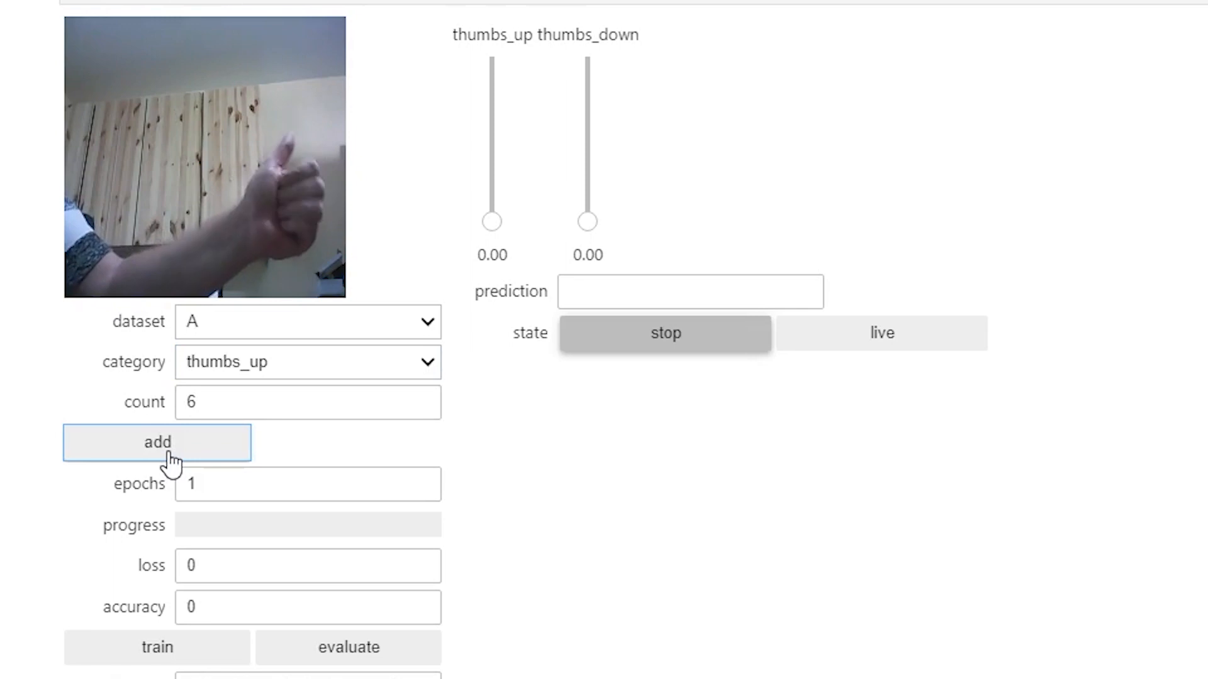
click(156, 442)
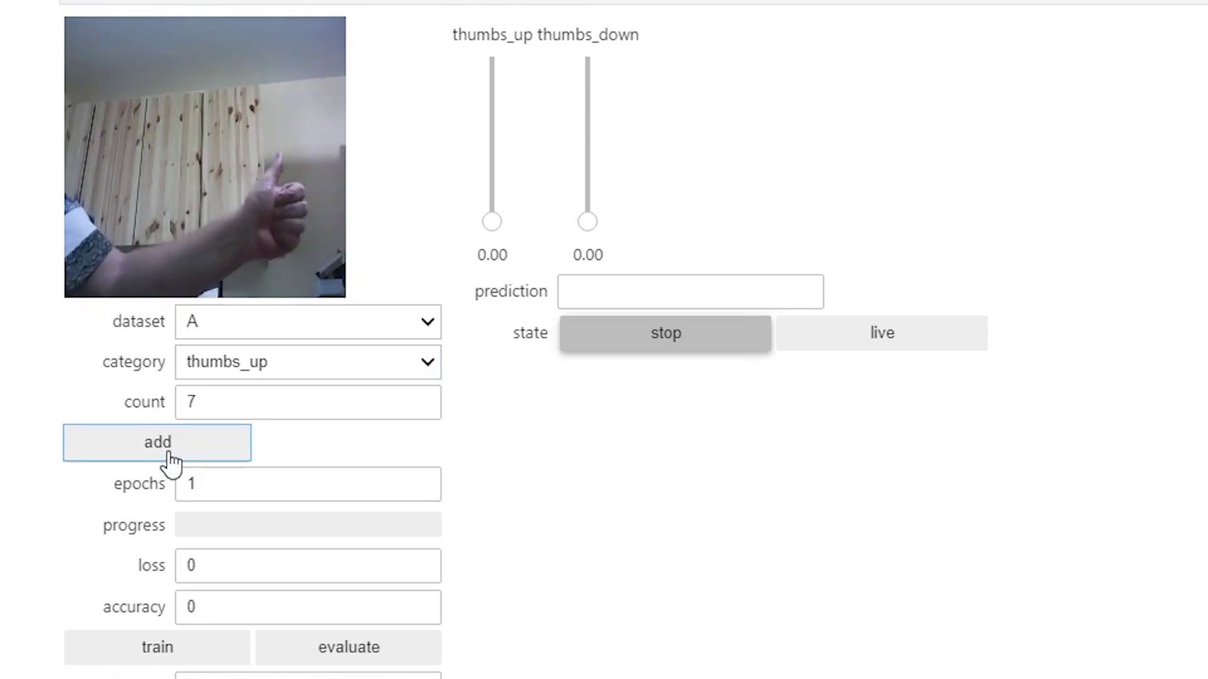
click(157, 442)
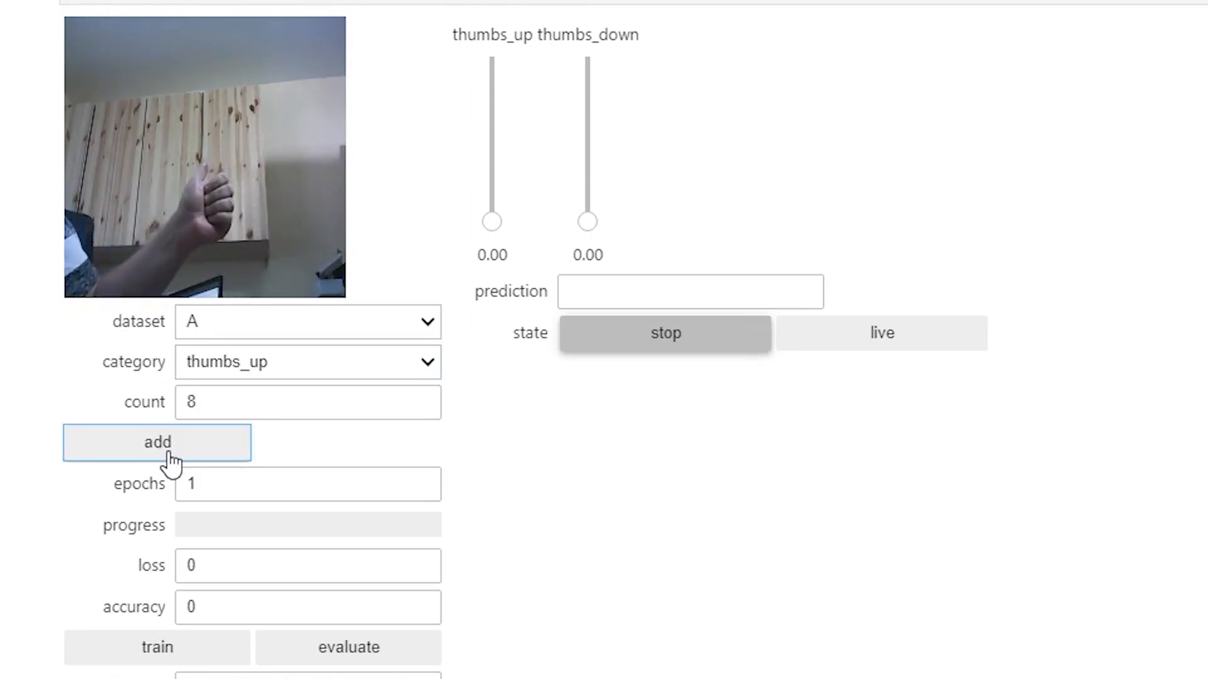
click(156, 441)
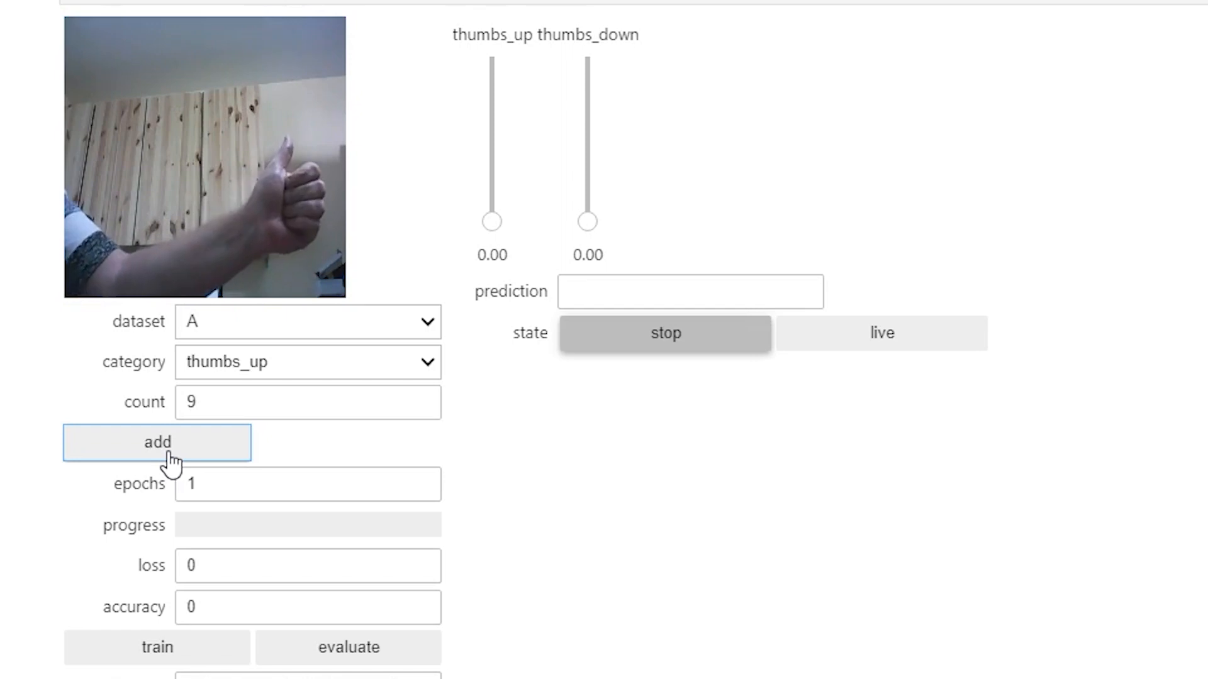
click(157, 441)
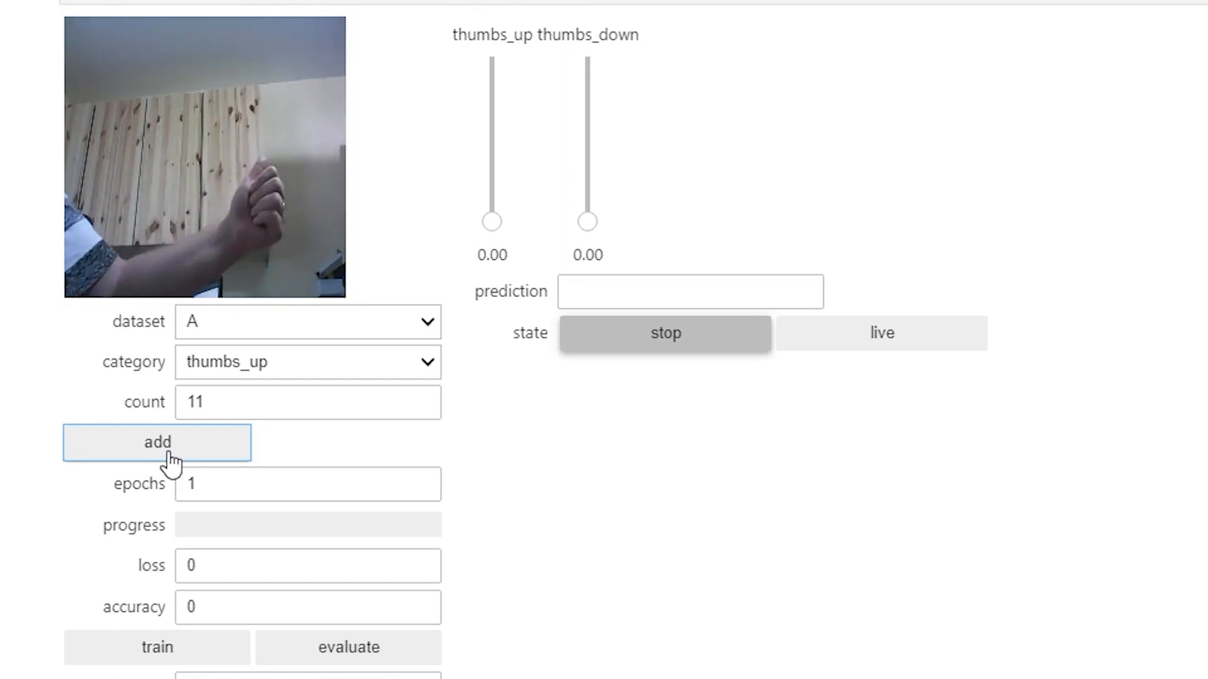
click(156, 442)
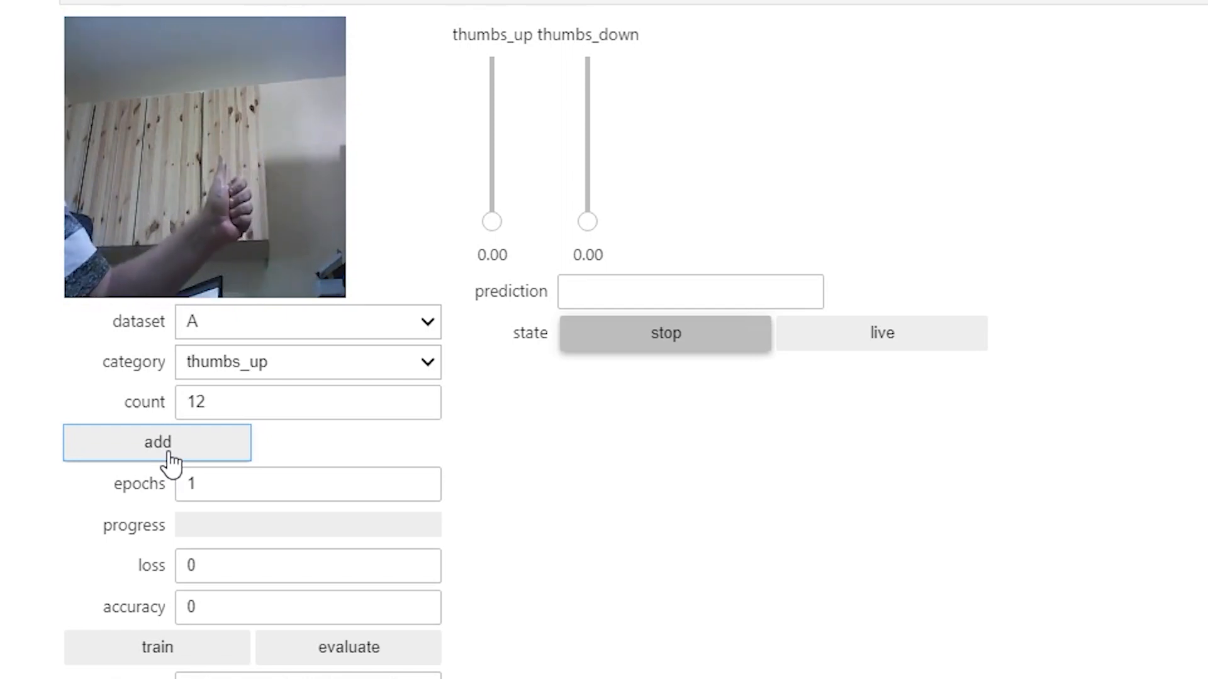
click(158, 442)
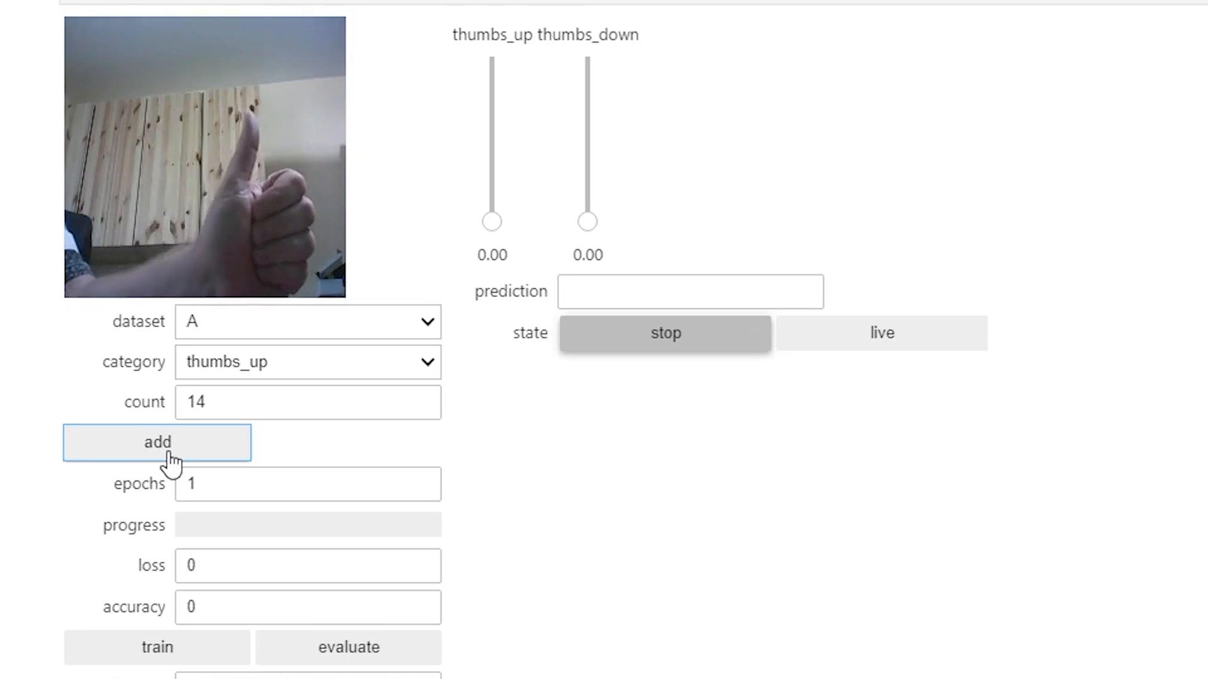
click(156, 442)
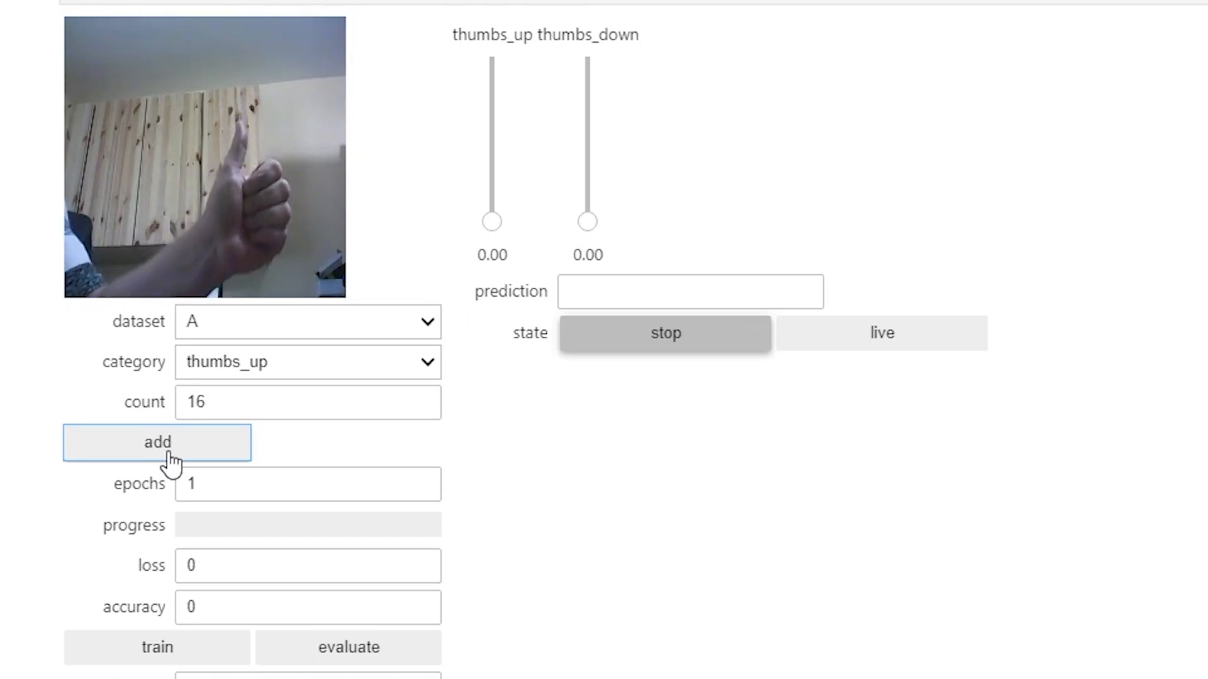
click(156, 442)
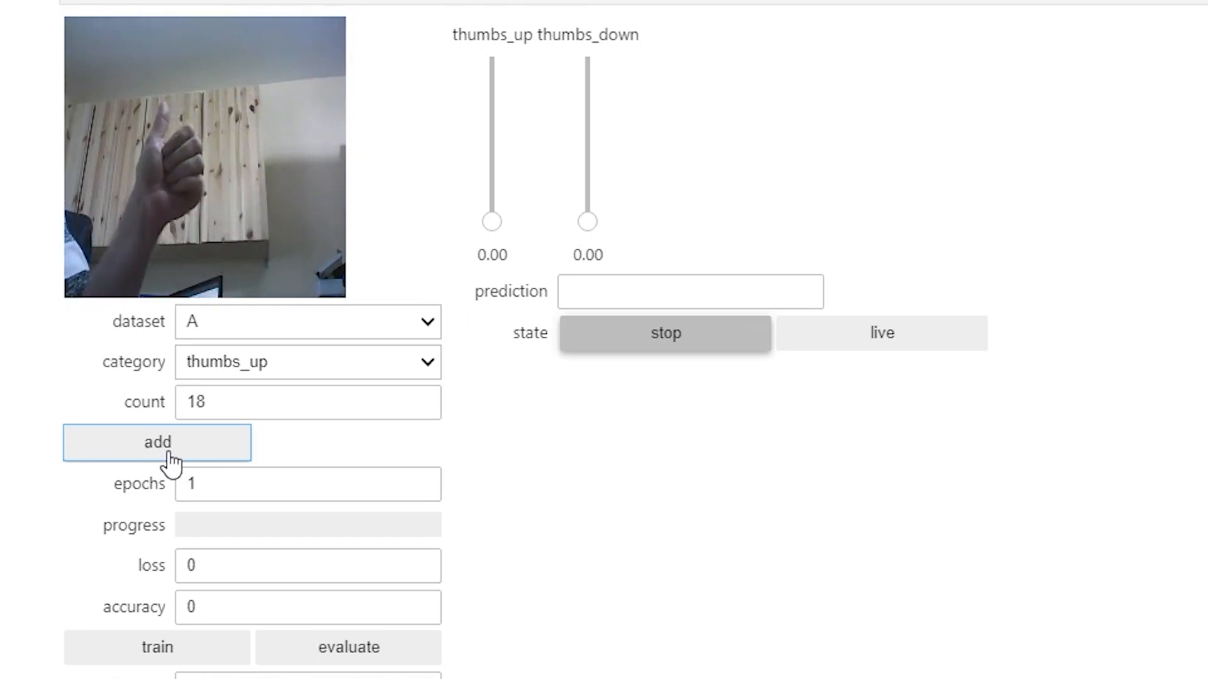
click(156, 441)
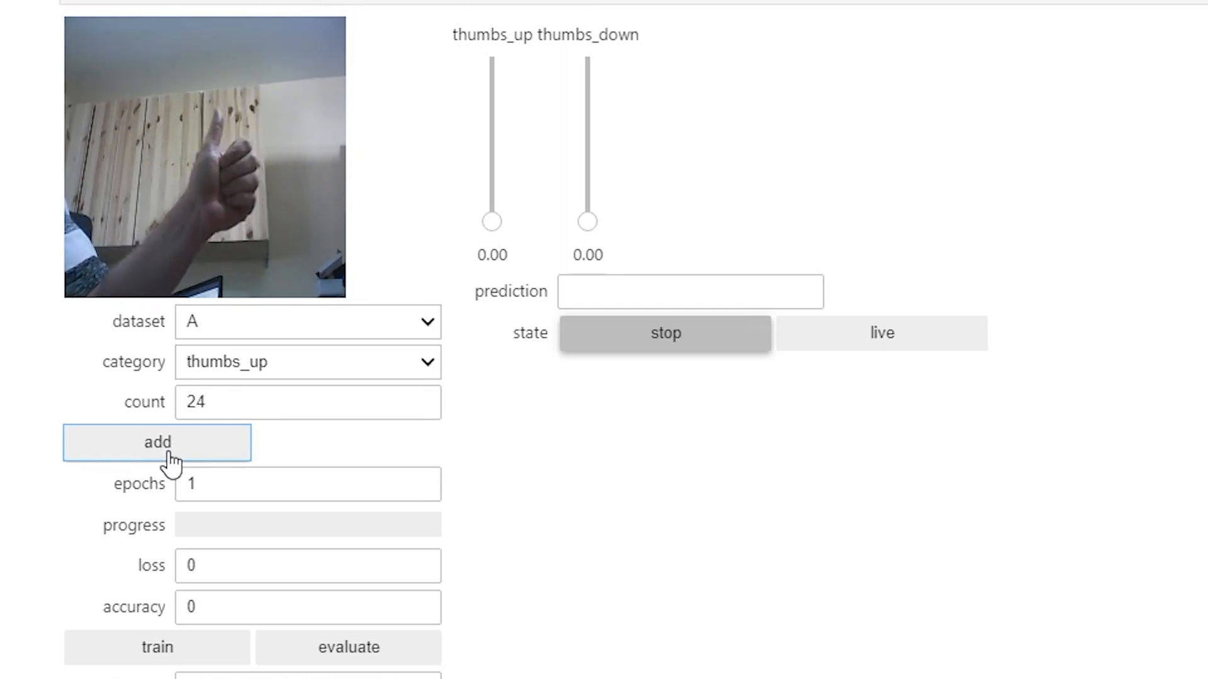
click(156, 442)
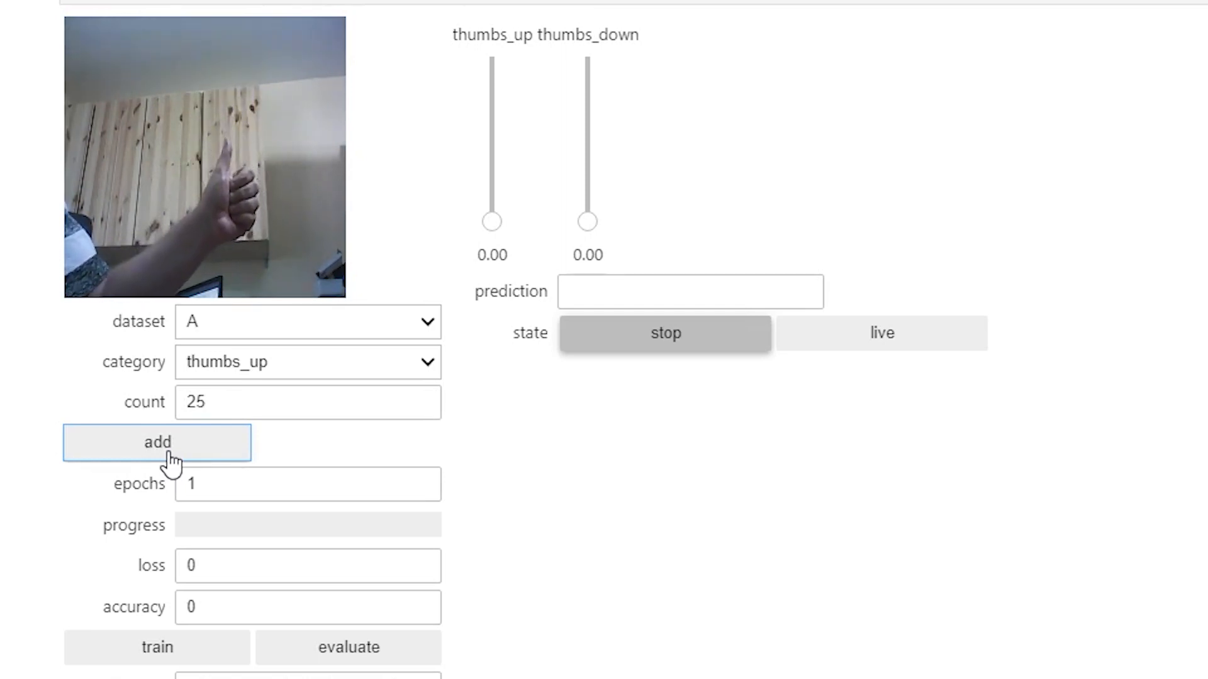
click(157, 441)
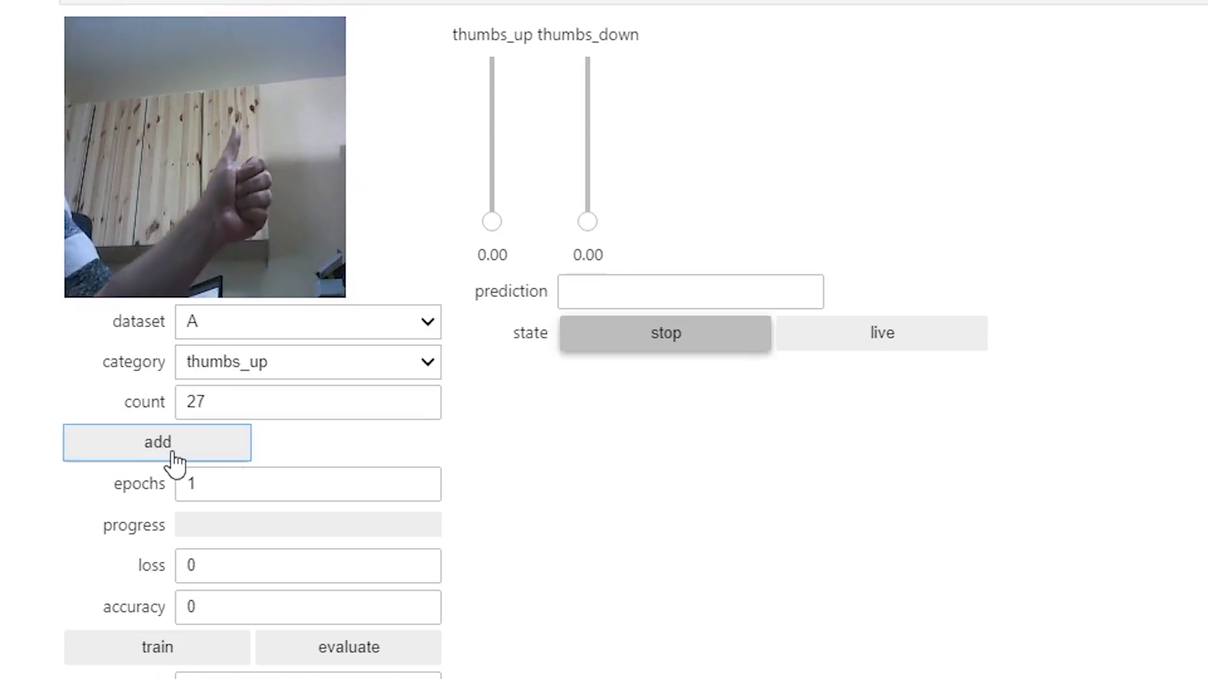
click(156, 441)
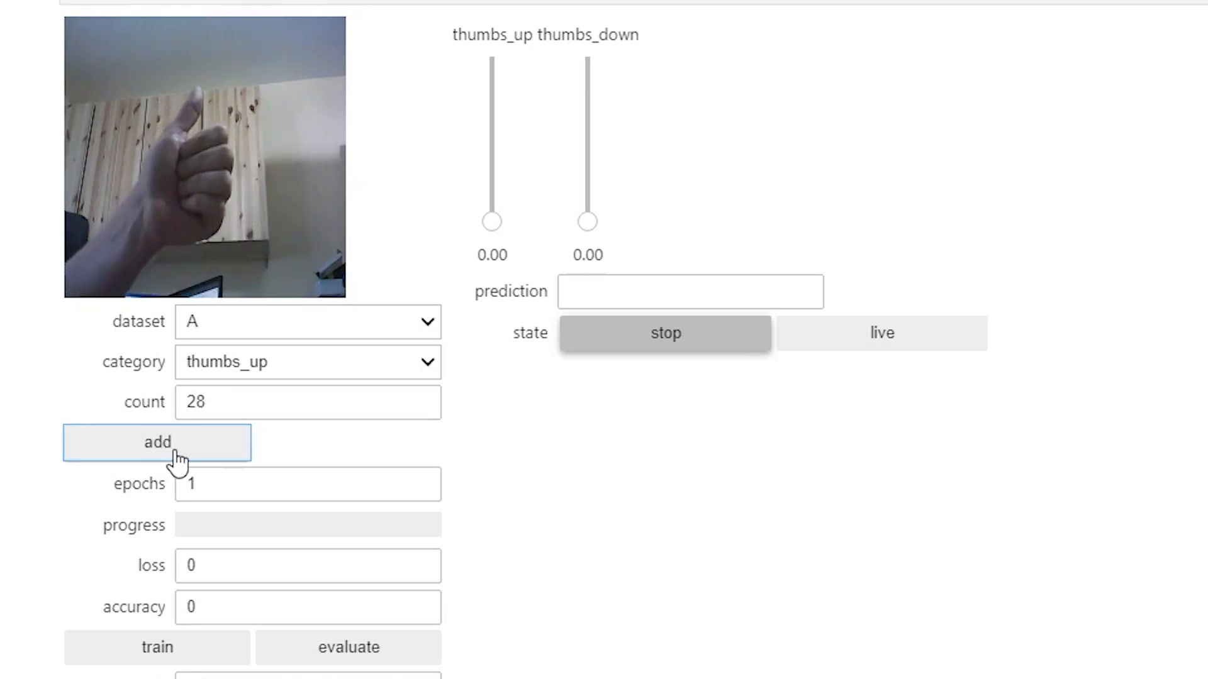
click(156, 442)
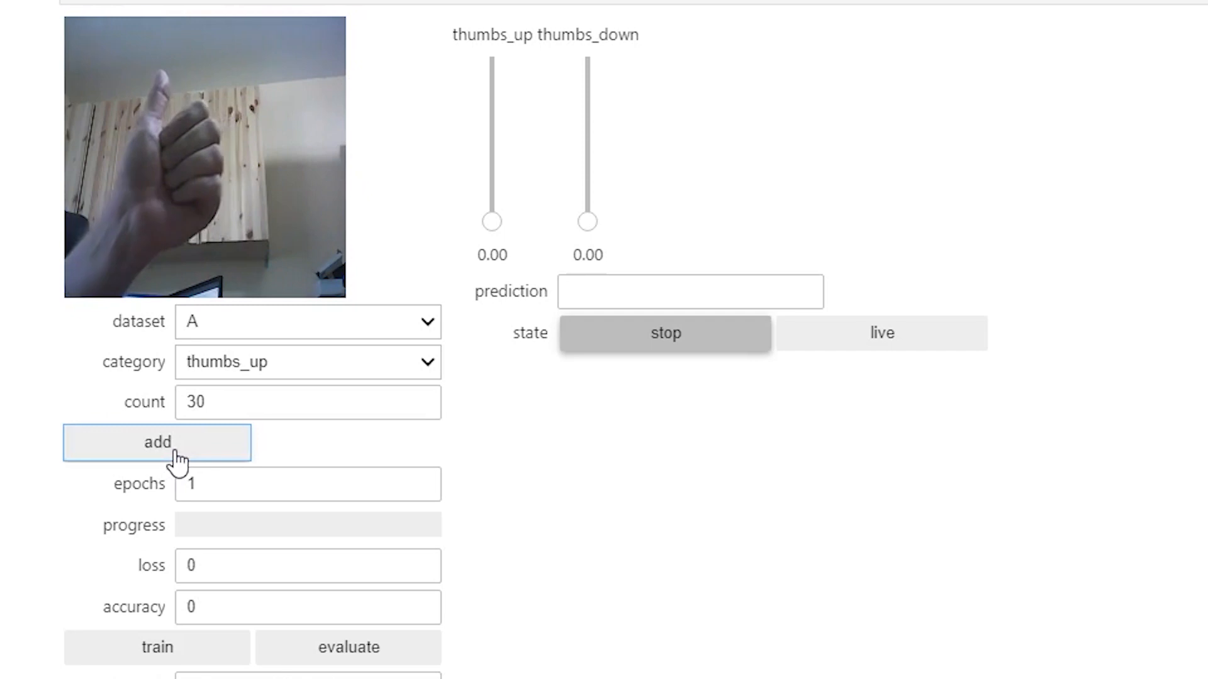
click(156, 442)
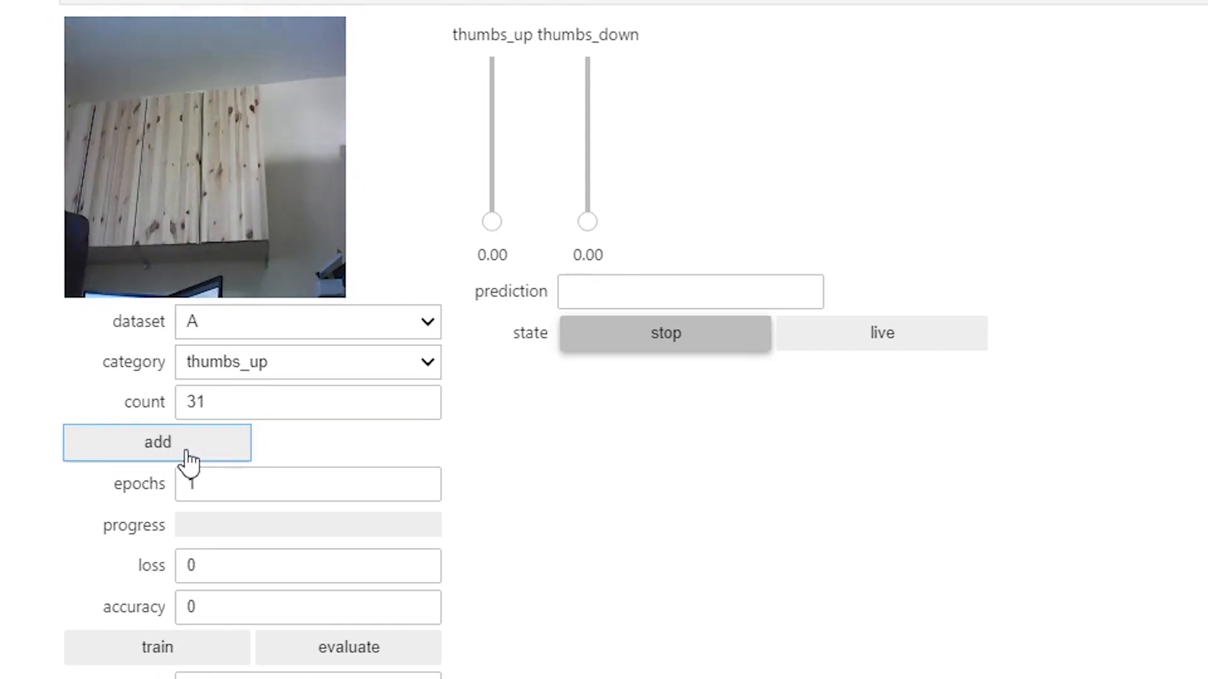
mouse_move(428, 363)
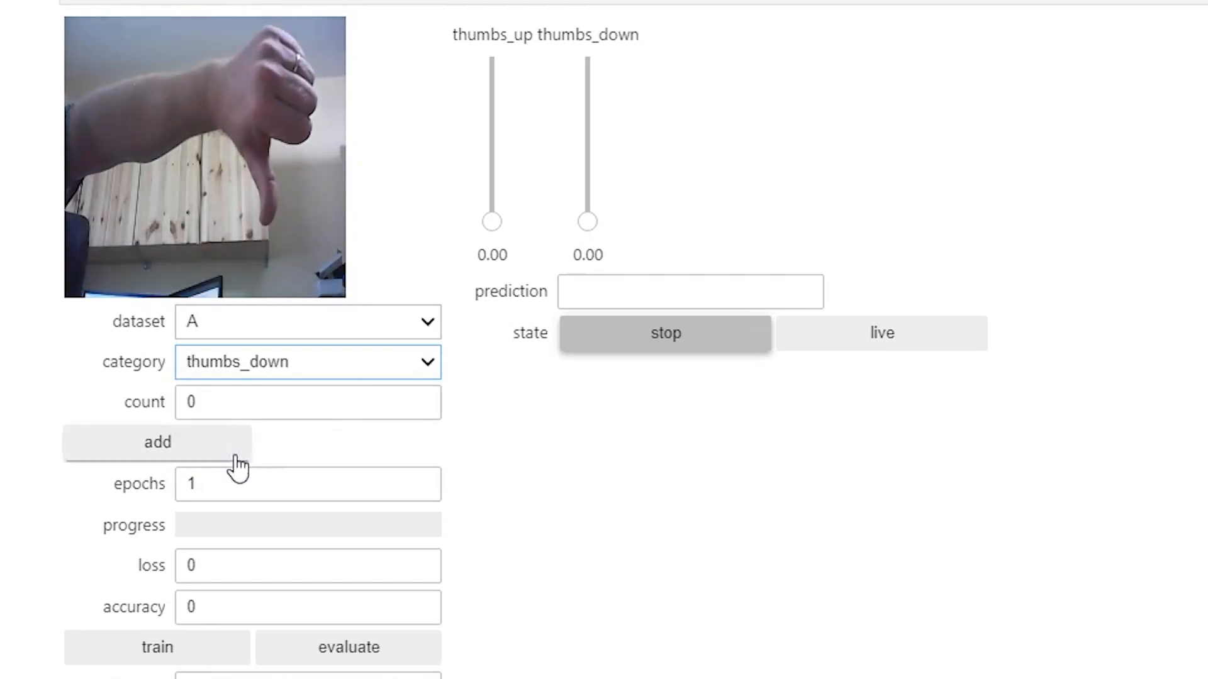
- Add thumbs_down webcam images to dataset A until the count reaches 32
click(156, 441)
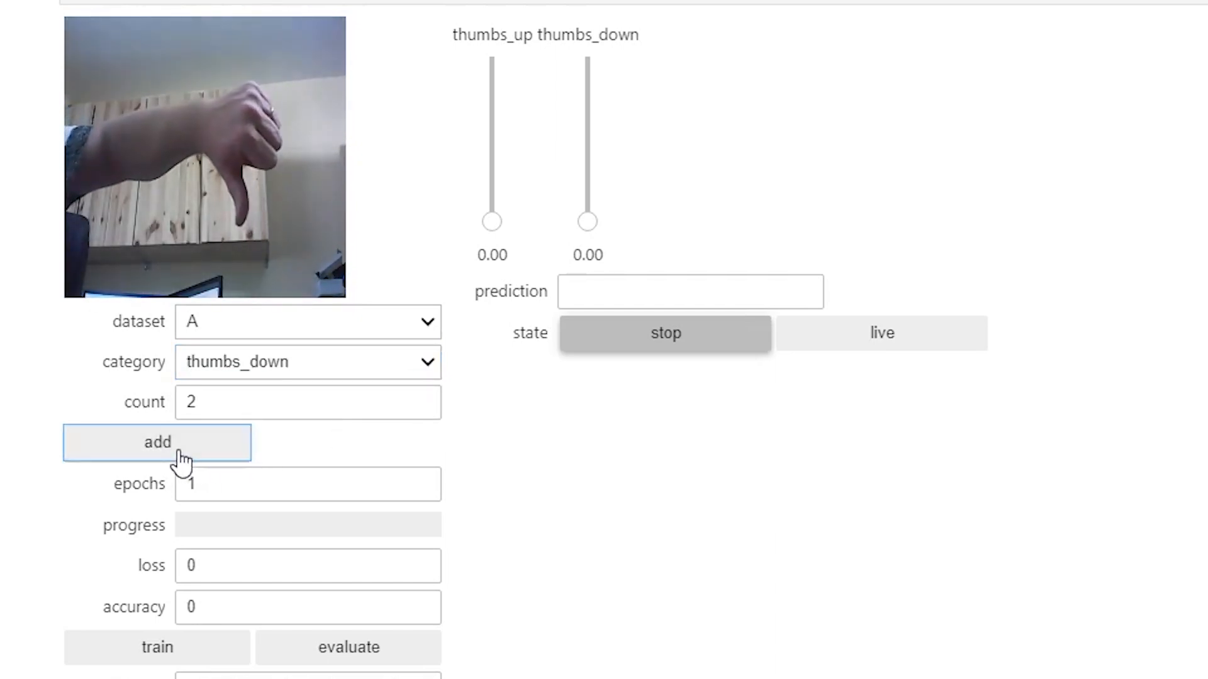
click(156, 441)
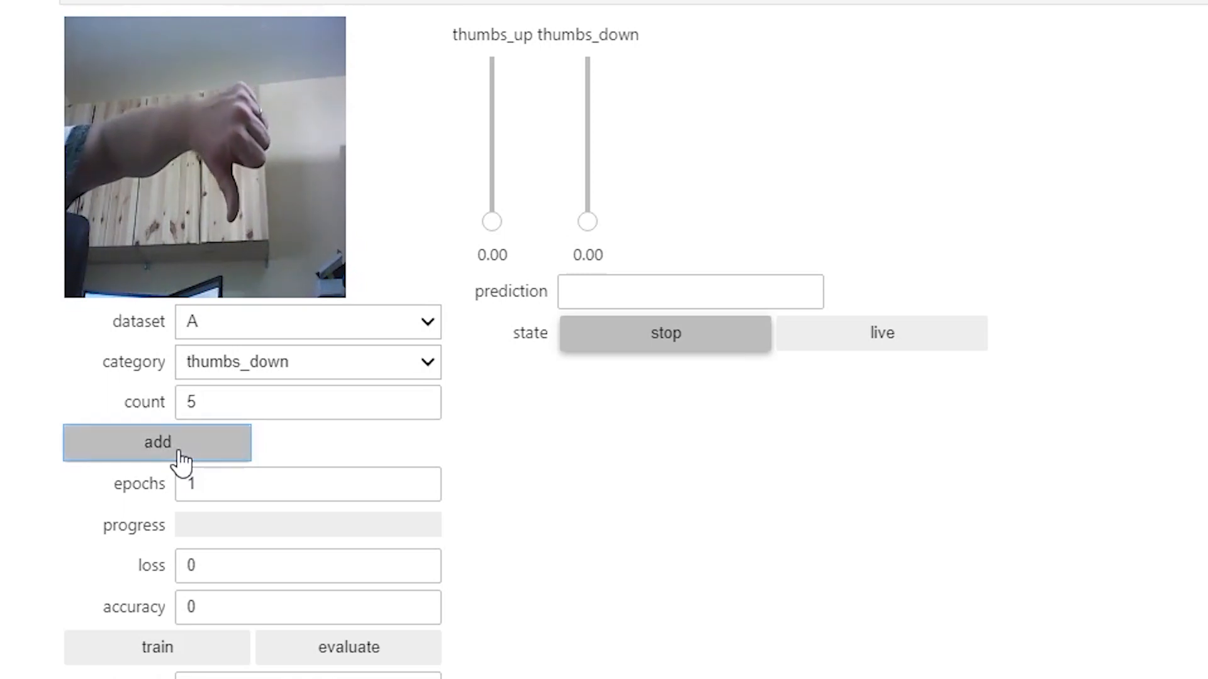
click(158, 442)
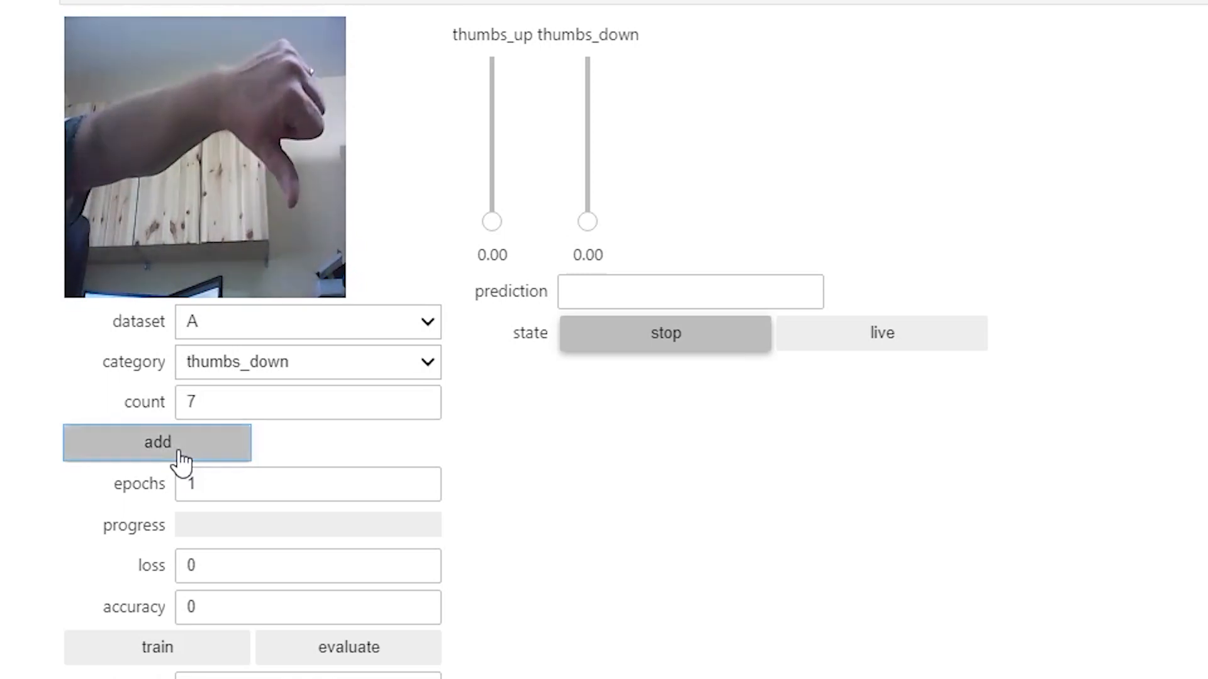
click(156, 442)
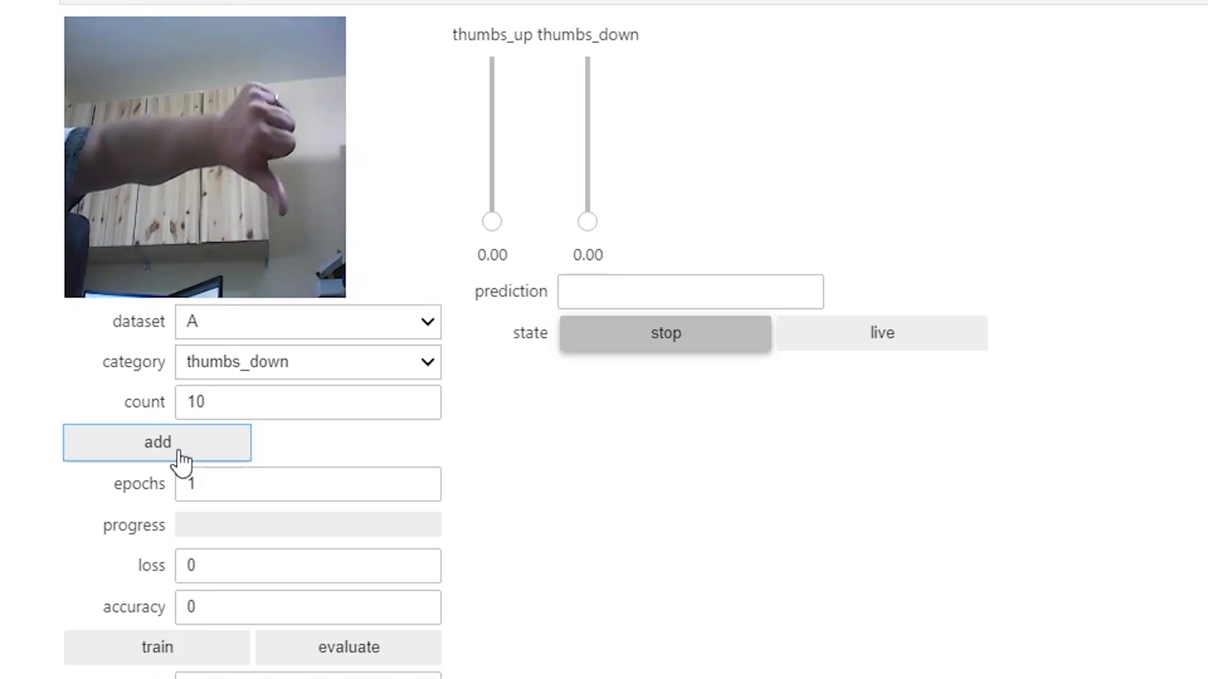
click(156, 442)
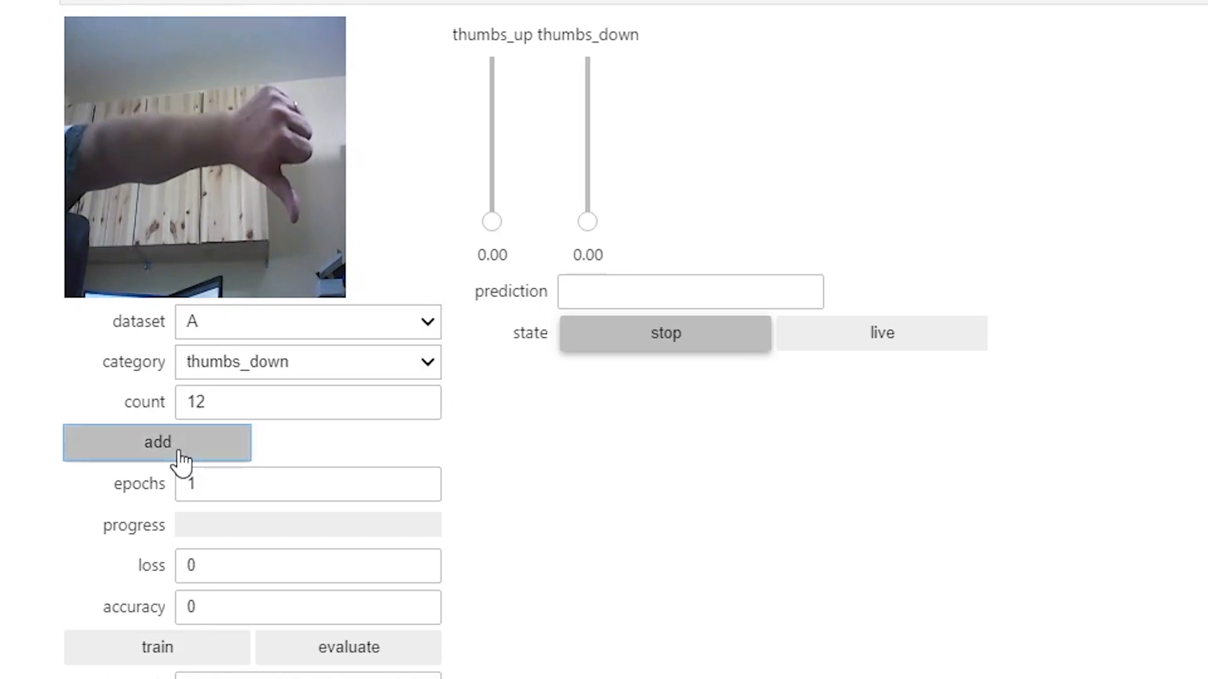
click(156, 442)
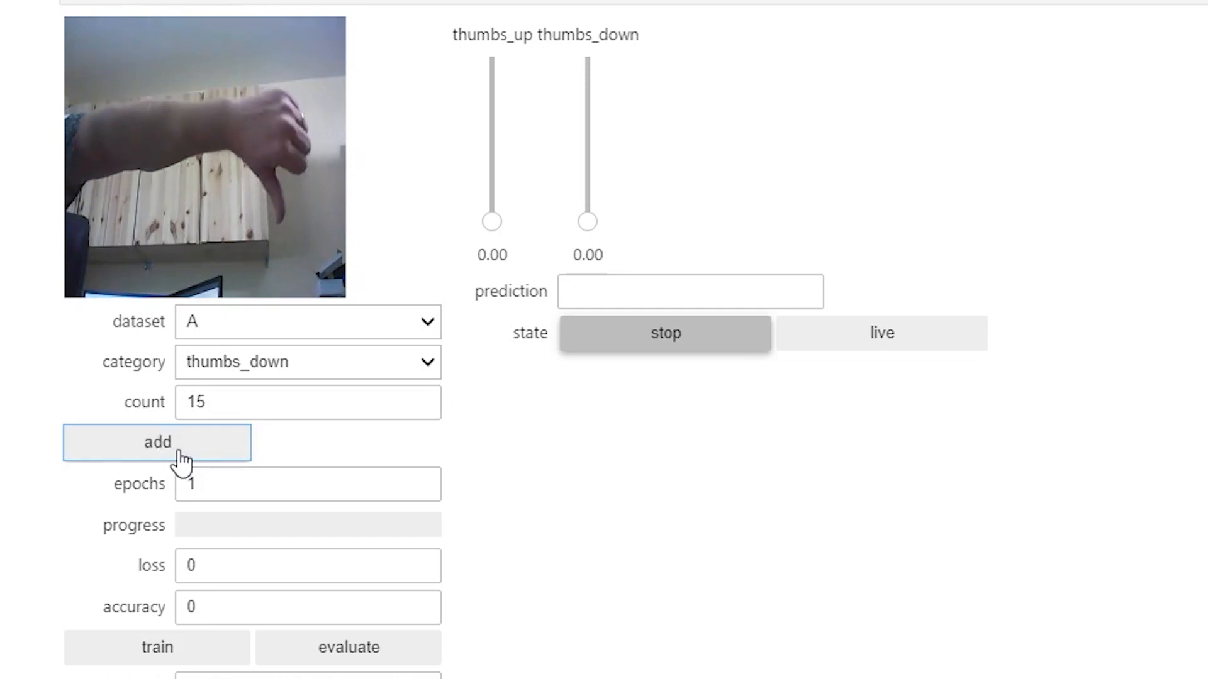
click(156, 441)
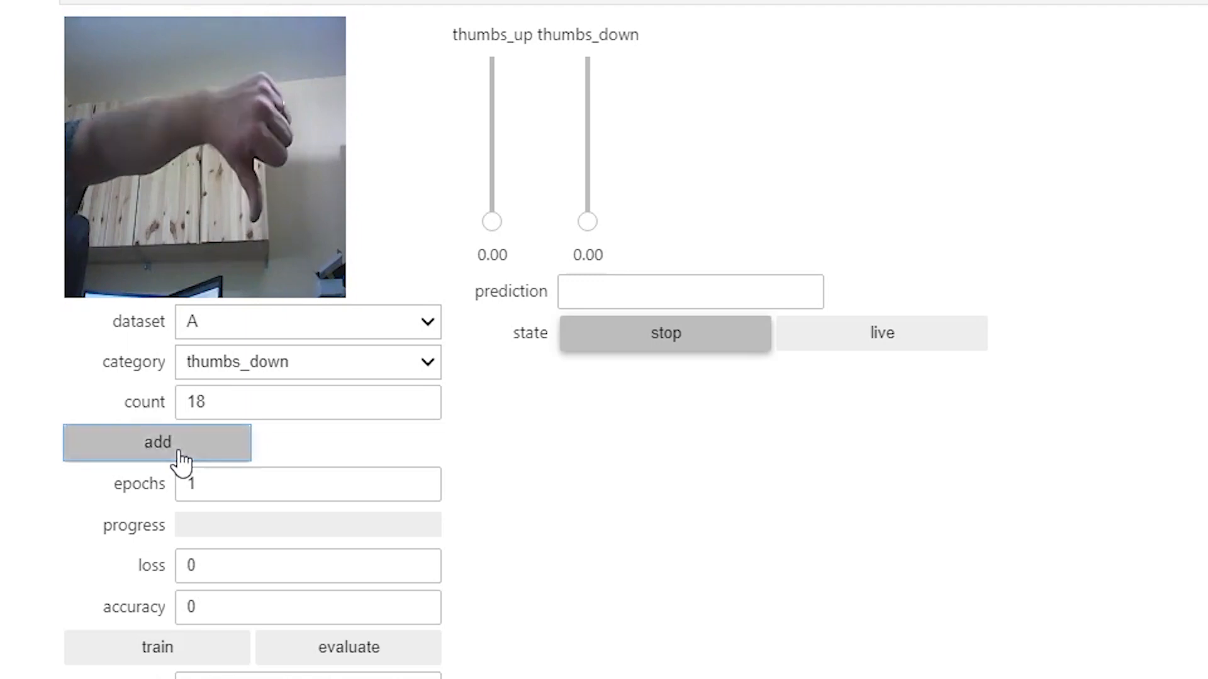
click(157, 441)
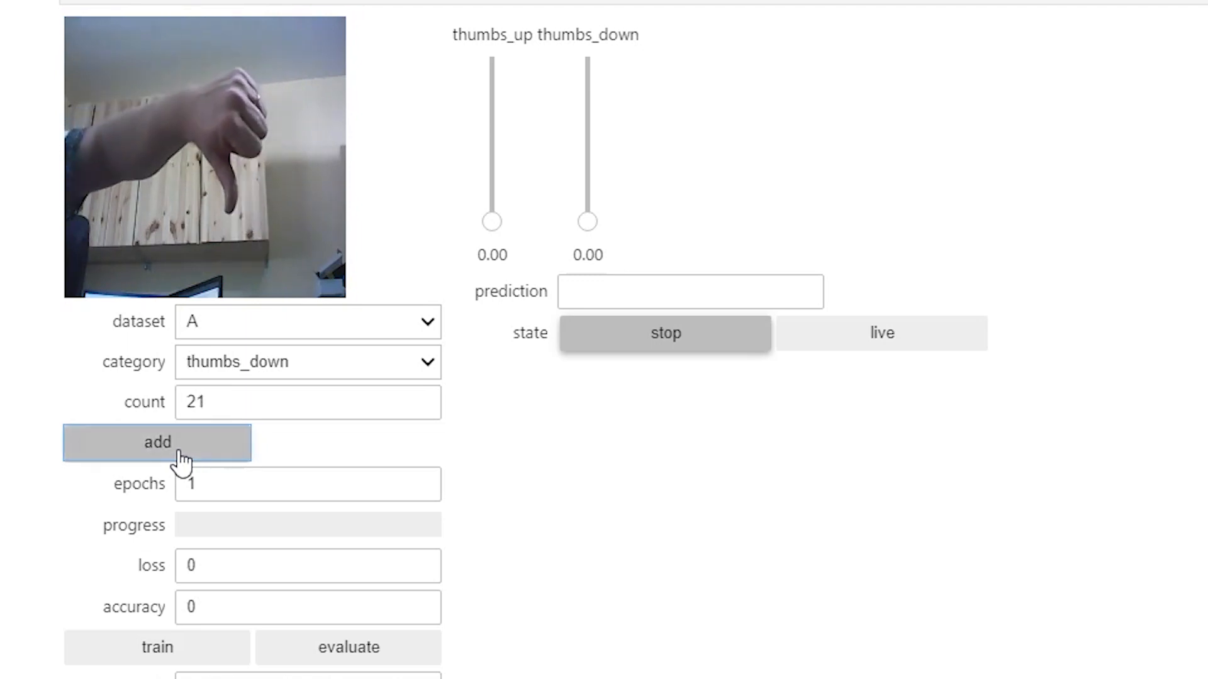
click(156, 441)
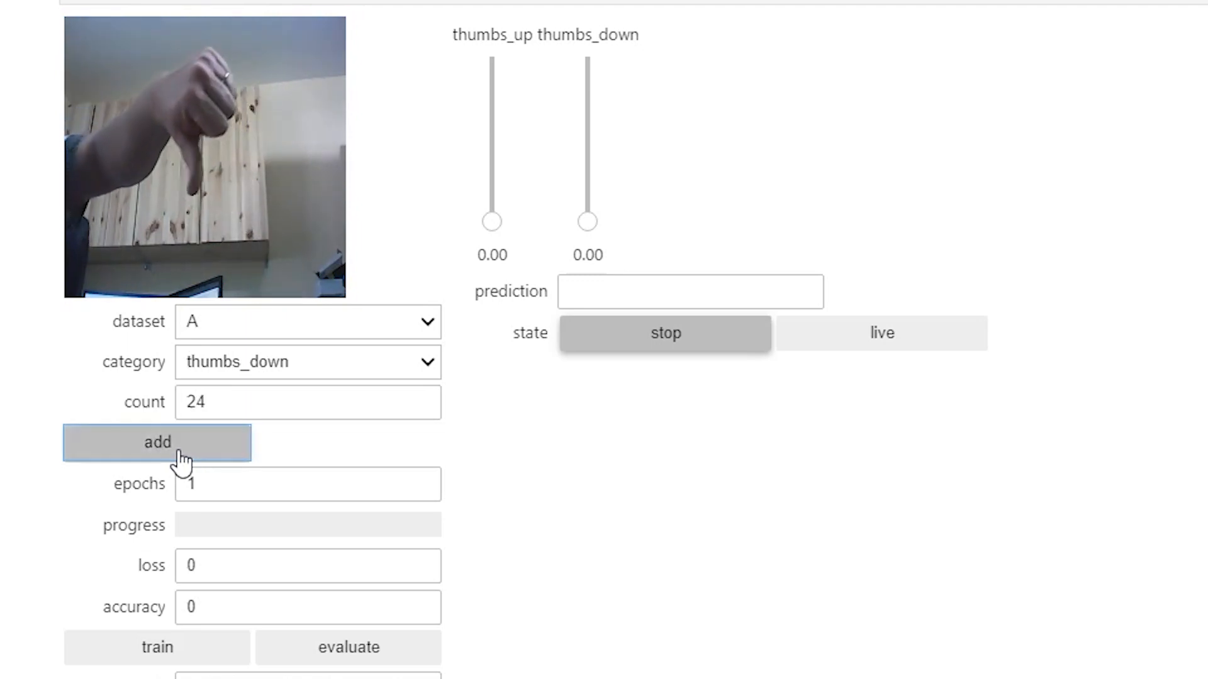
click(157, 441)
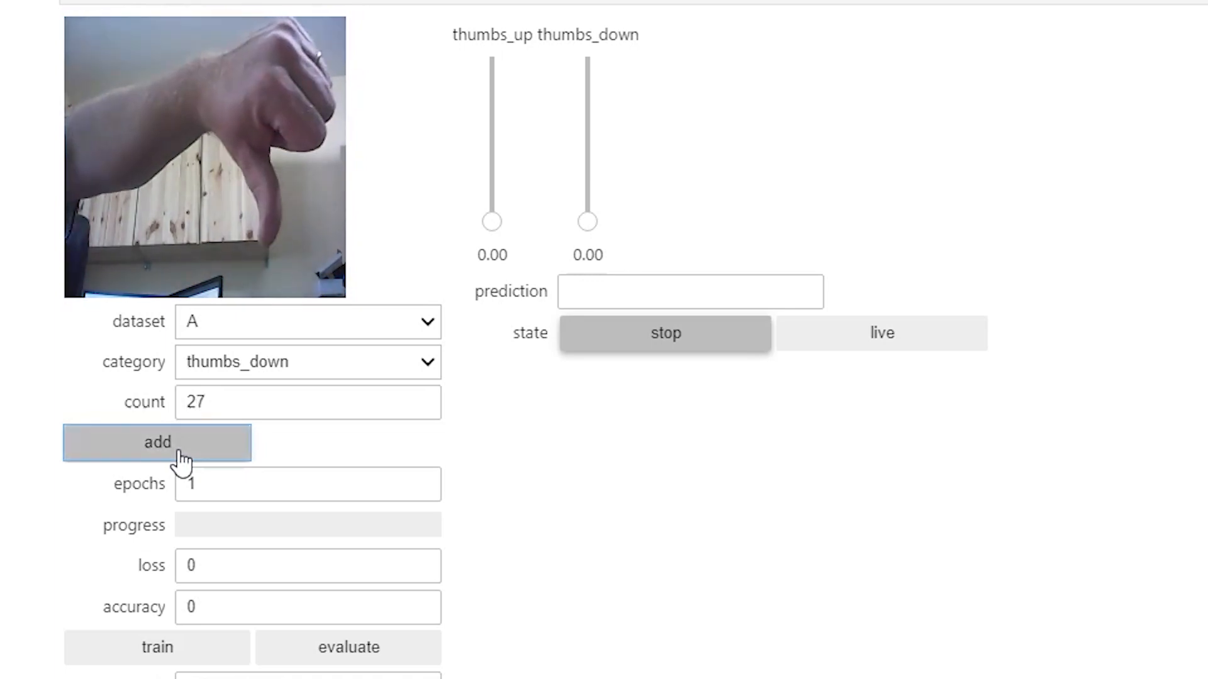
click(157, 443)
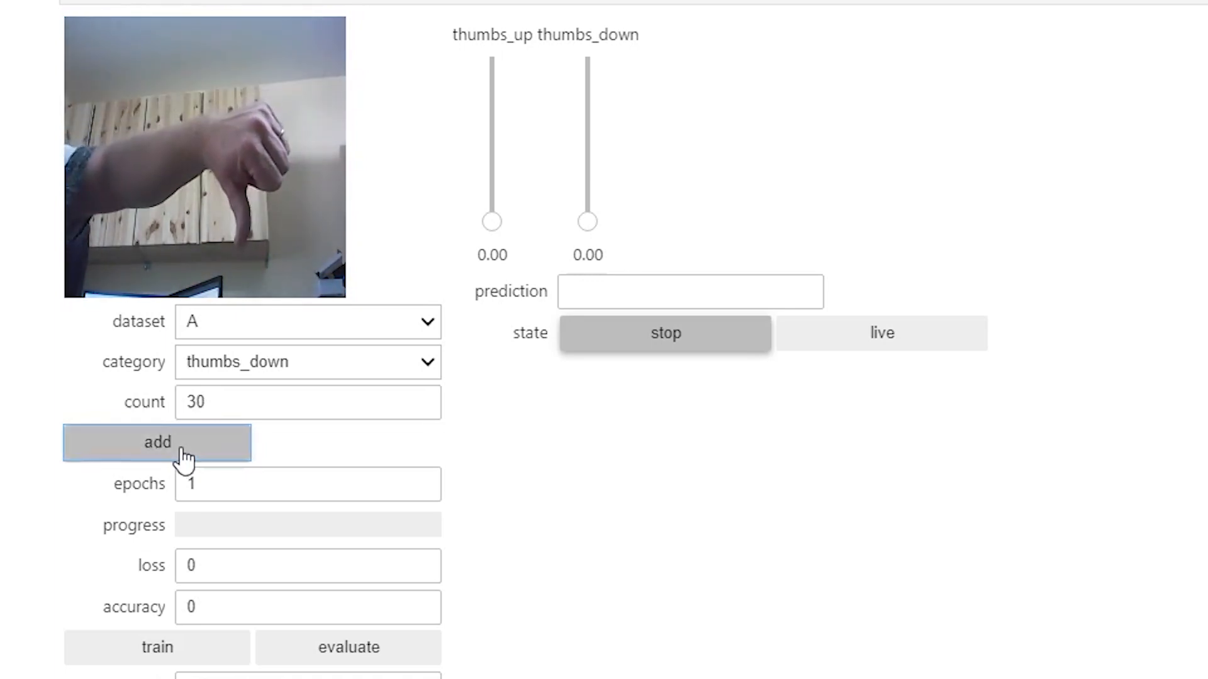
click(157, 442)
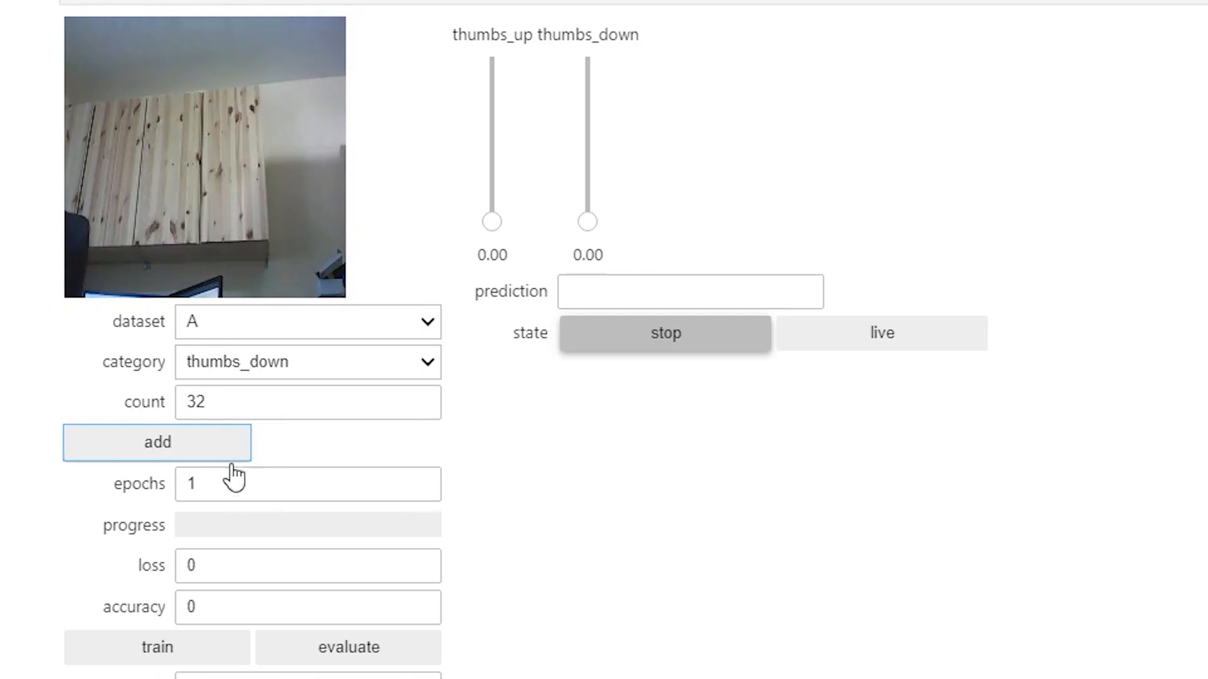
mouse_move(146, 536)
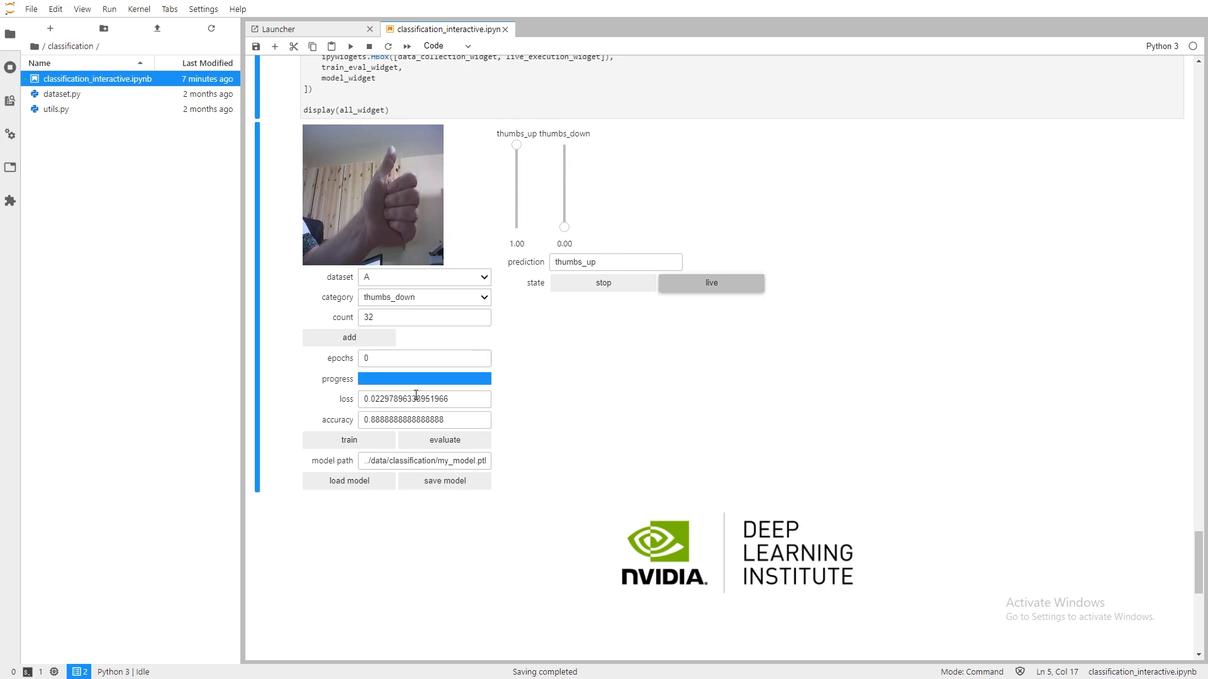
- Train the classifier to about 0.89 accuracy and enable live prediction, which reports thumbs_up at 1.00
click(424, 420)
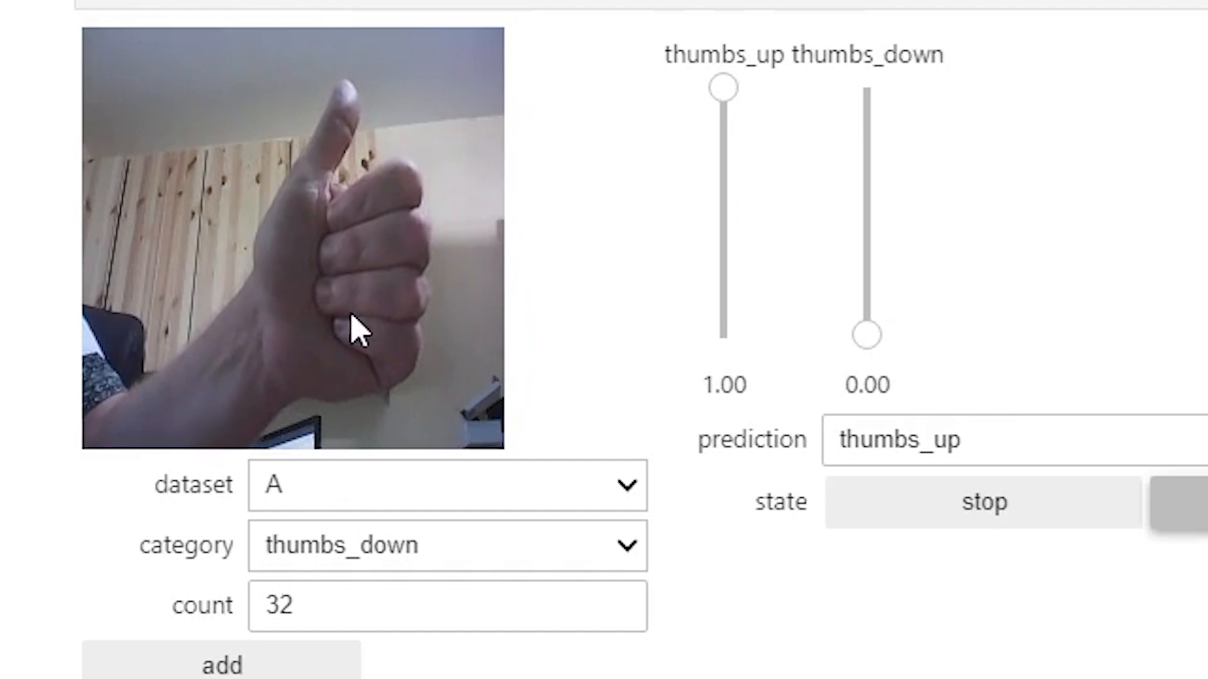
mouse_move(732, 124)
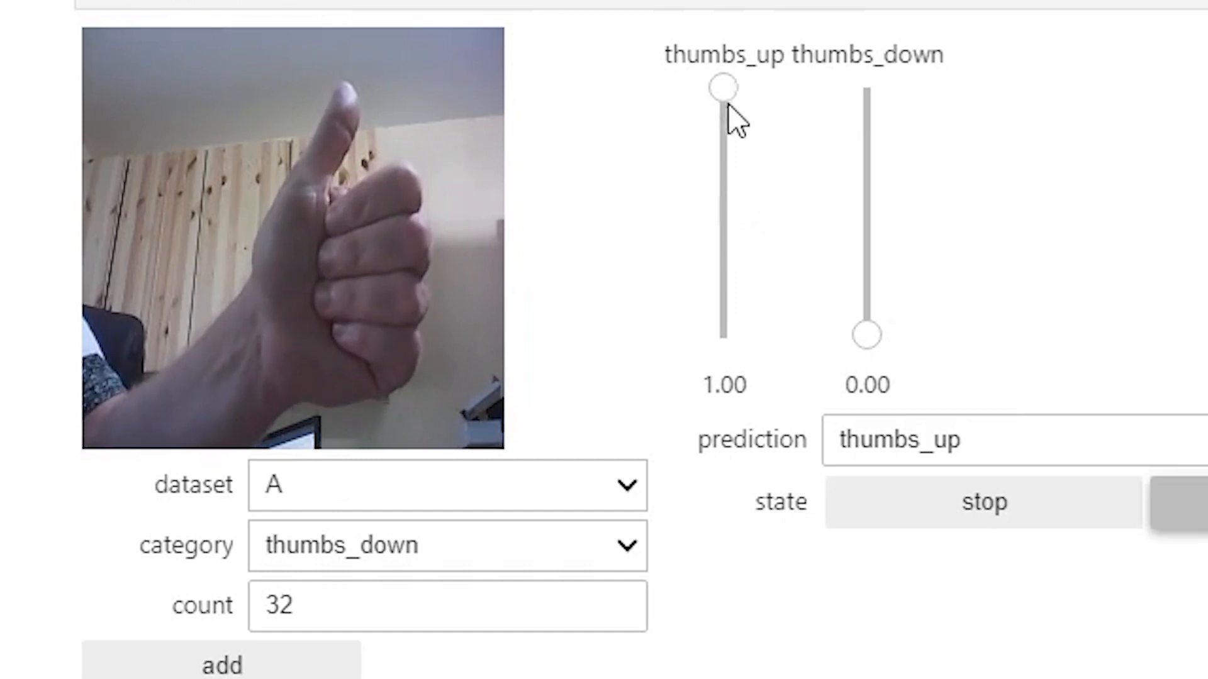
mouse_move(867, 123)
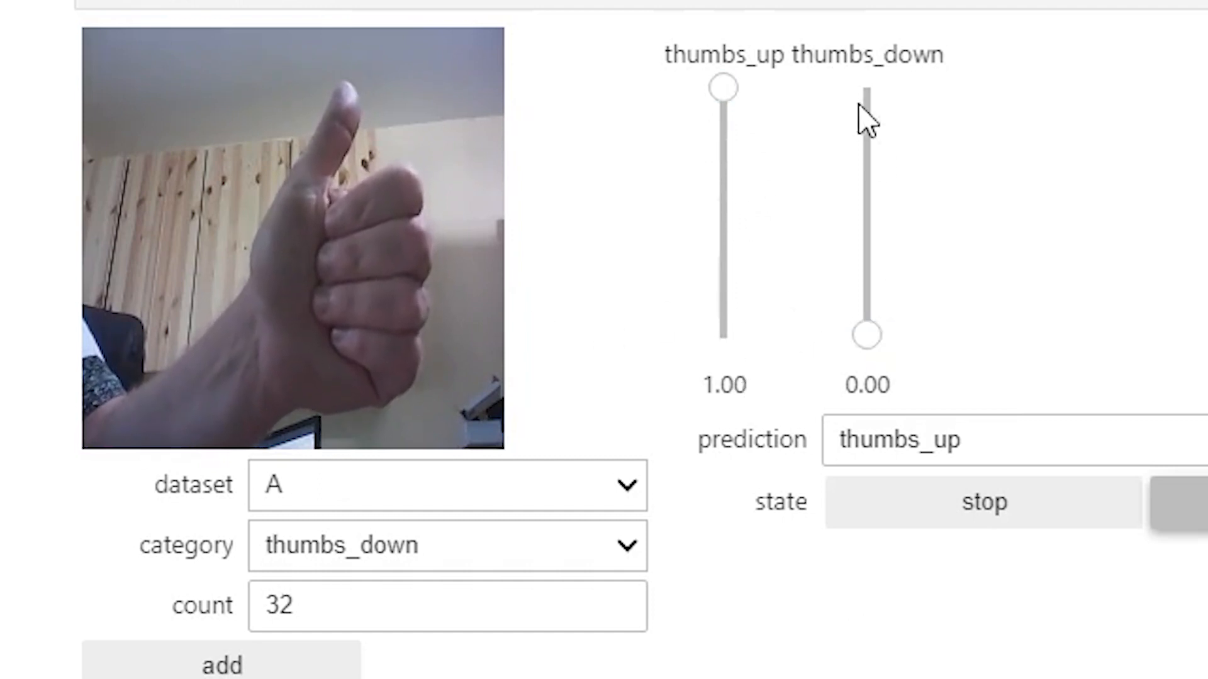
mouse_move(778, 512)
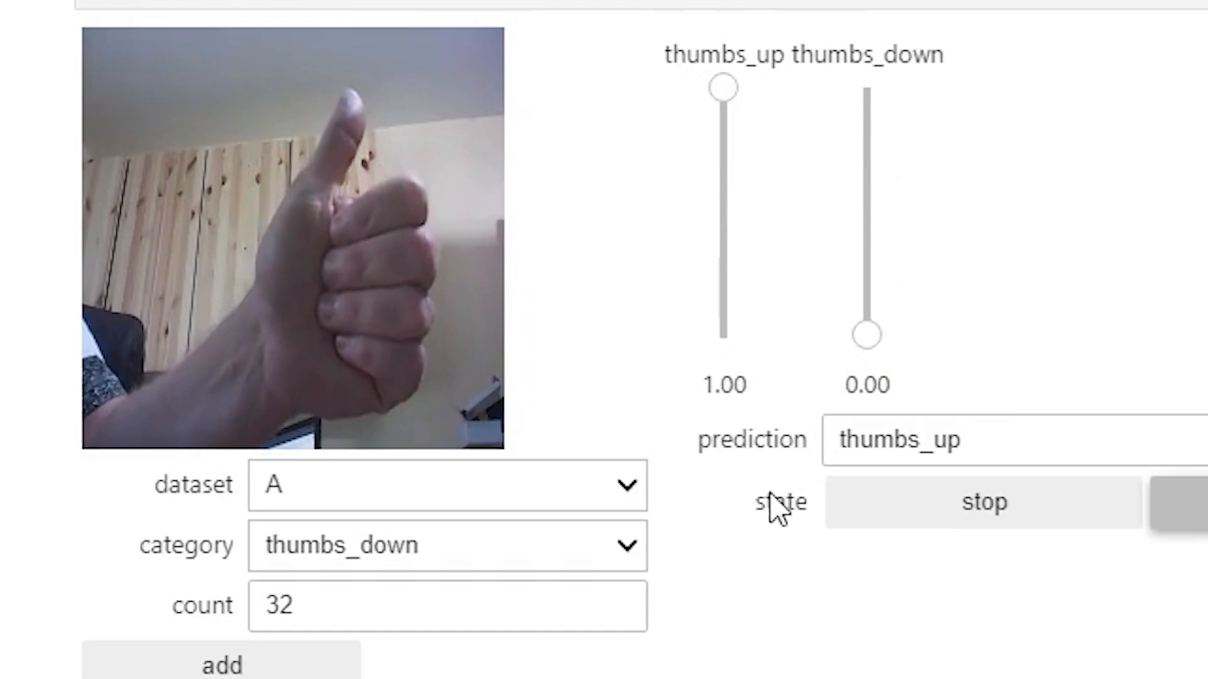
mouse_move(776, 504)
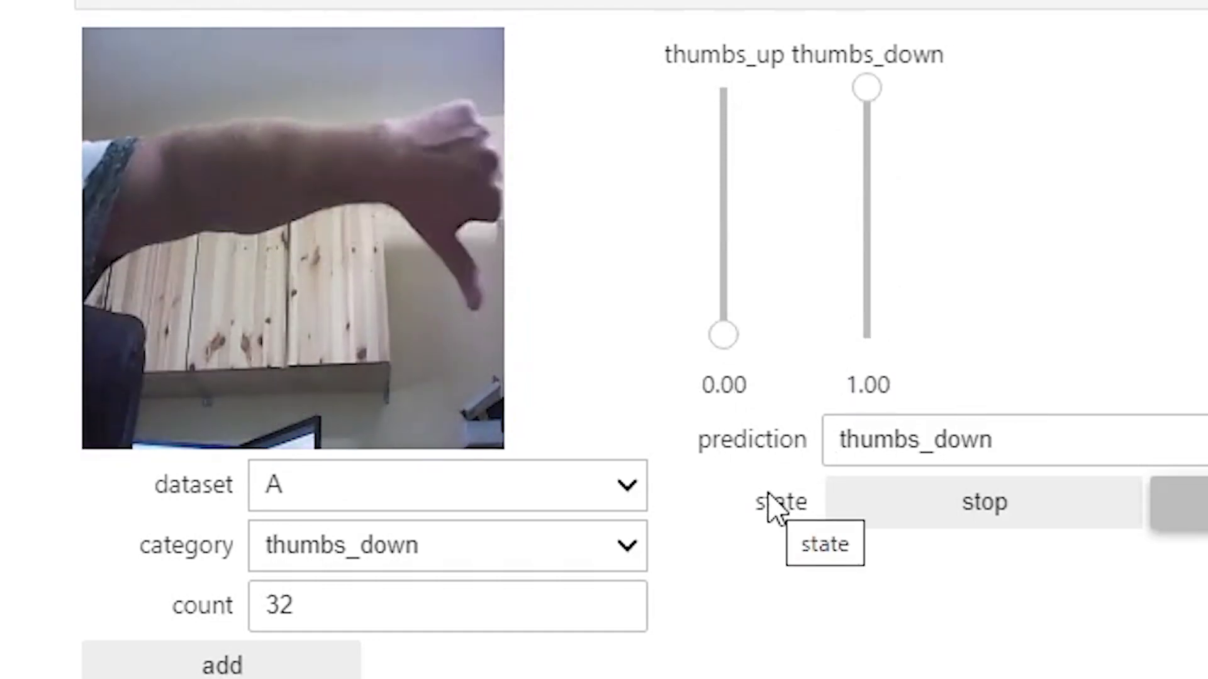